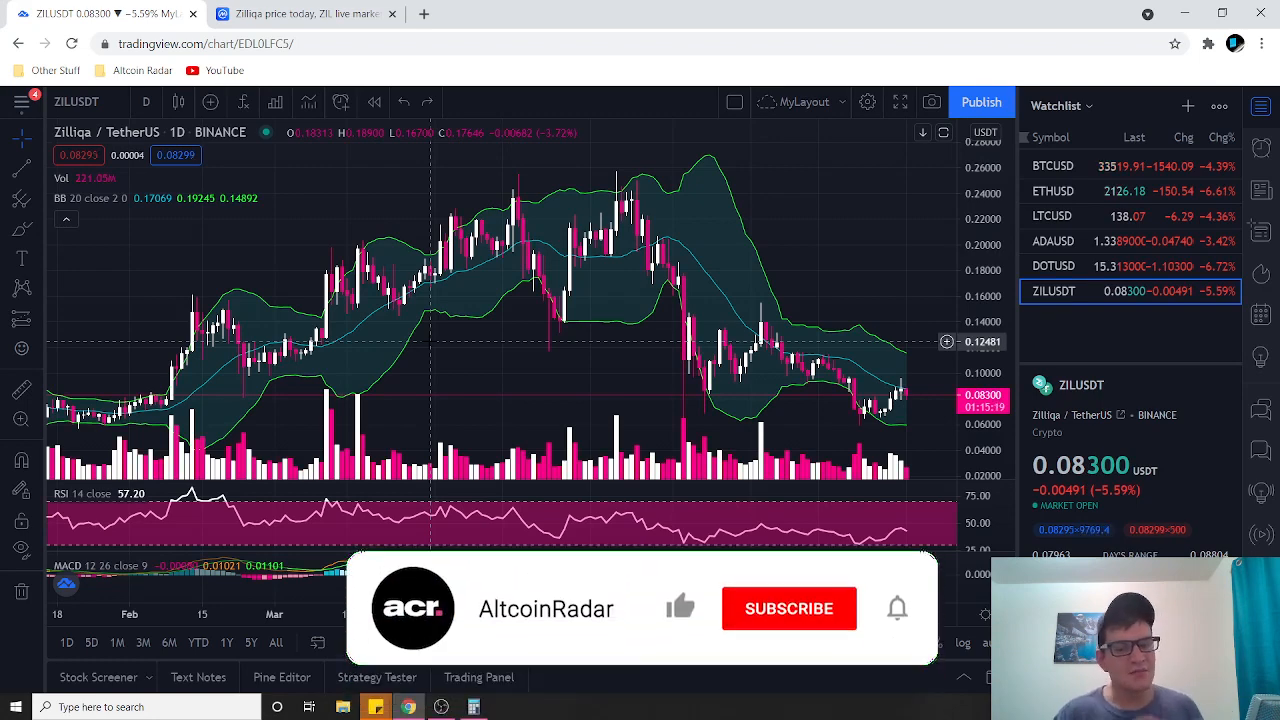
Inspect the daily ZILUSDT chart on Binance with Bollinger Bands, RSI and MACD.
click(788, 608)
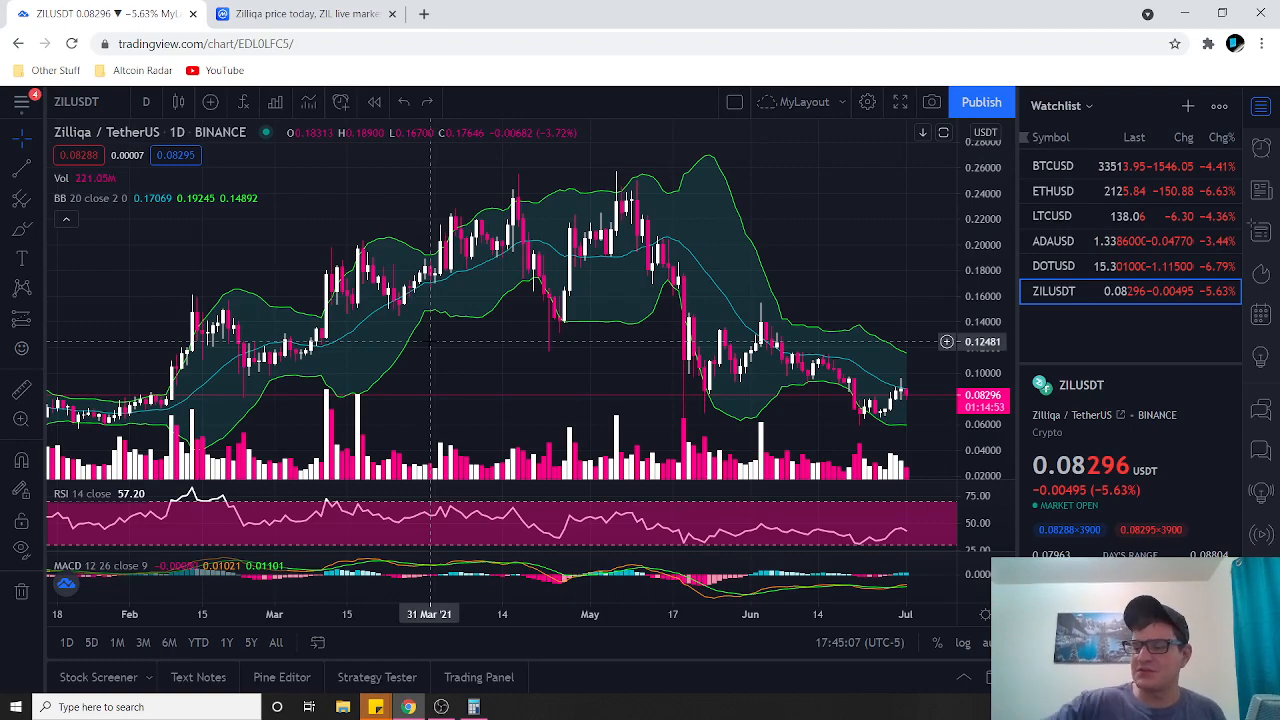
mouse_move(492, 350)
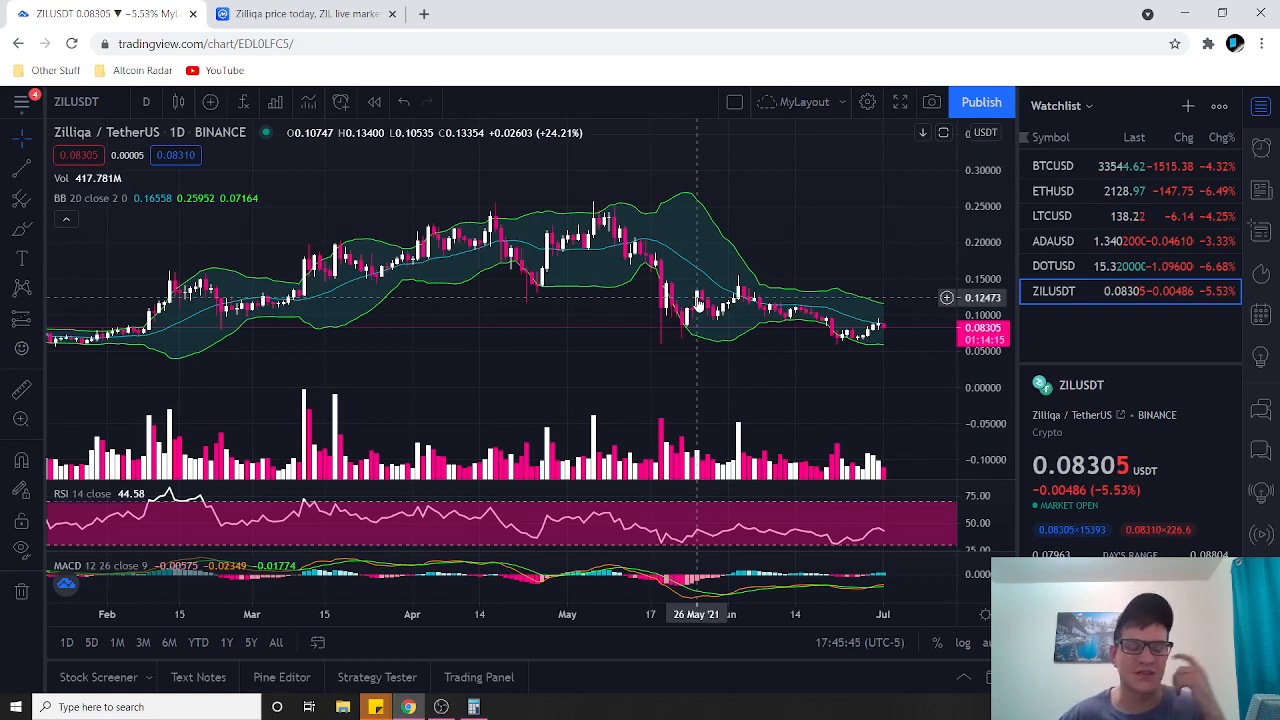
mouse_move(524, 216)
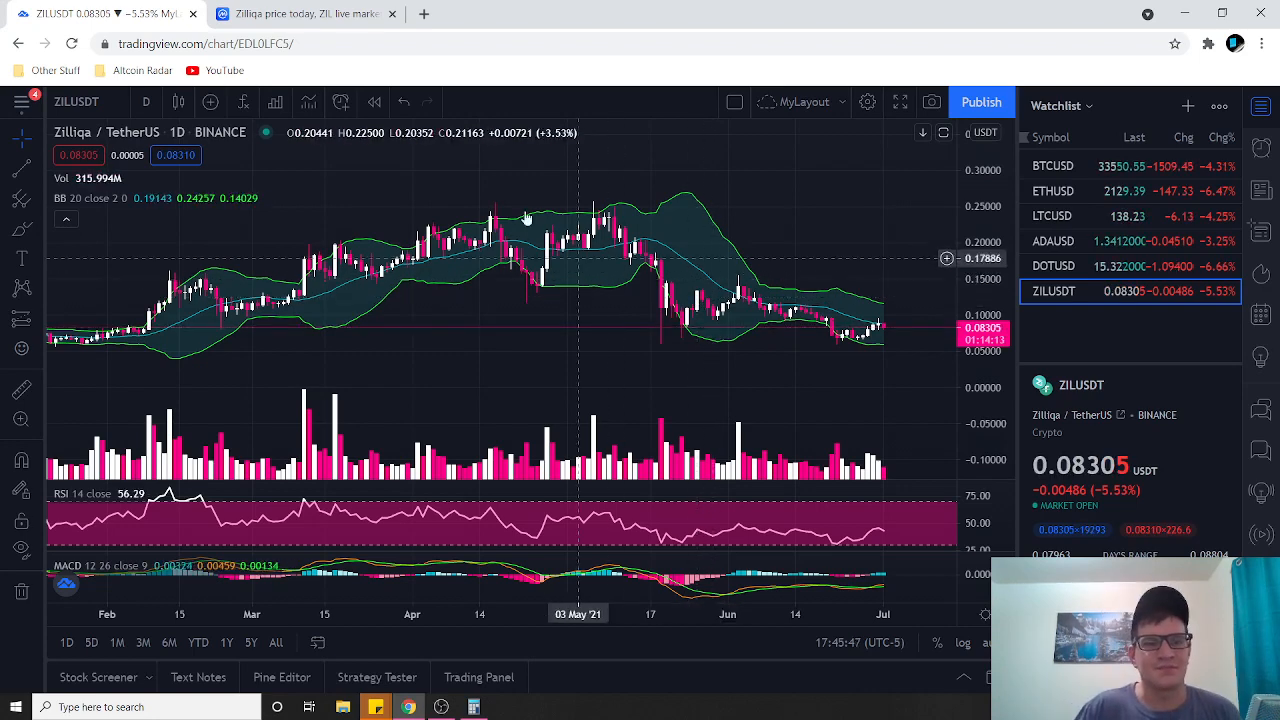
mouse_move(530, 300)
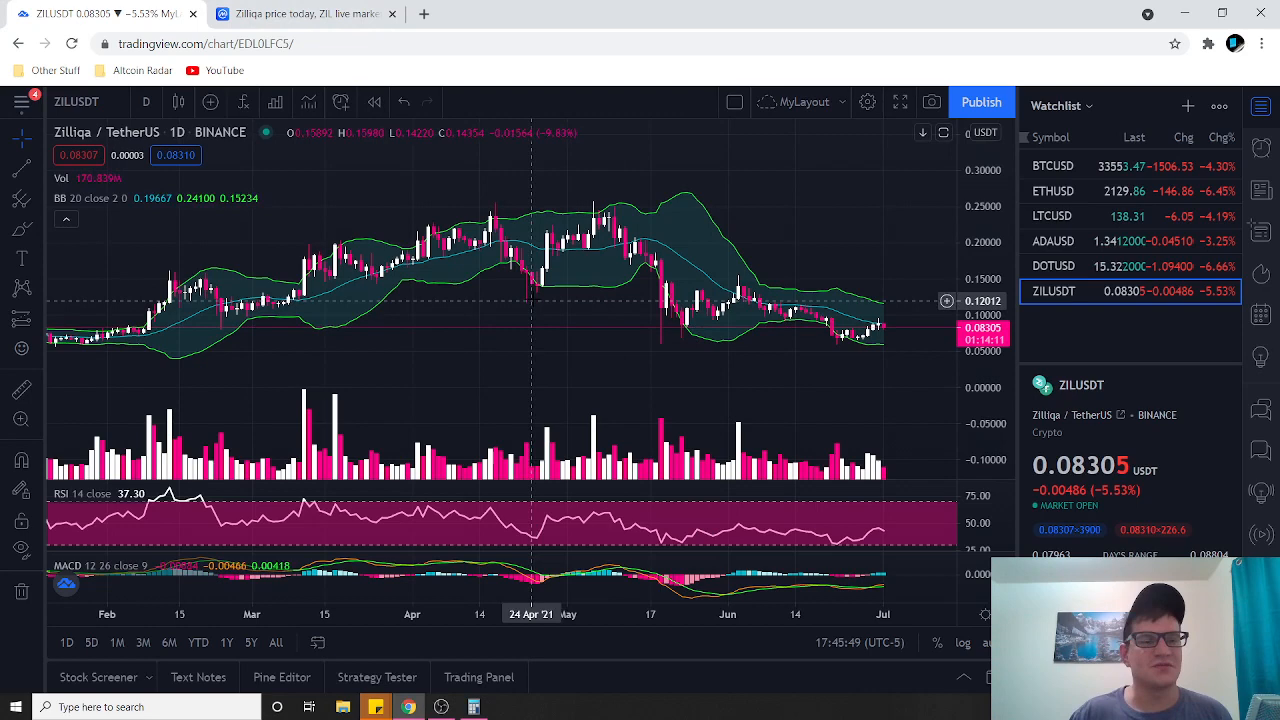
mouse_move(536, 312)
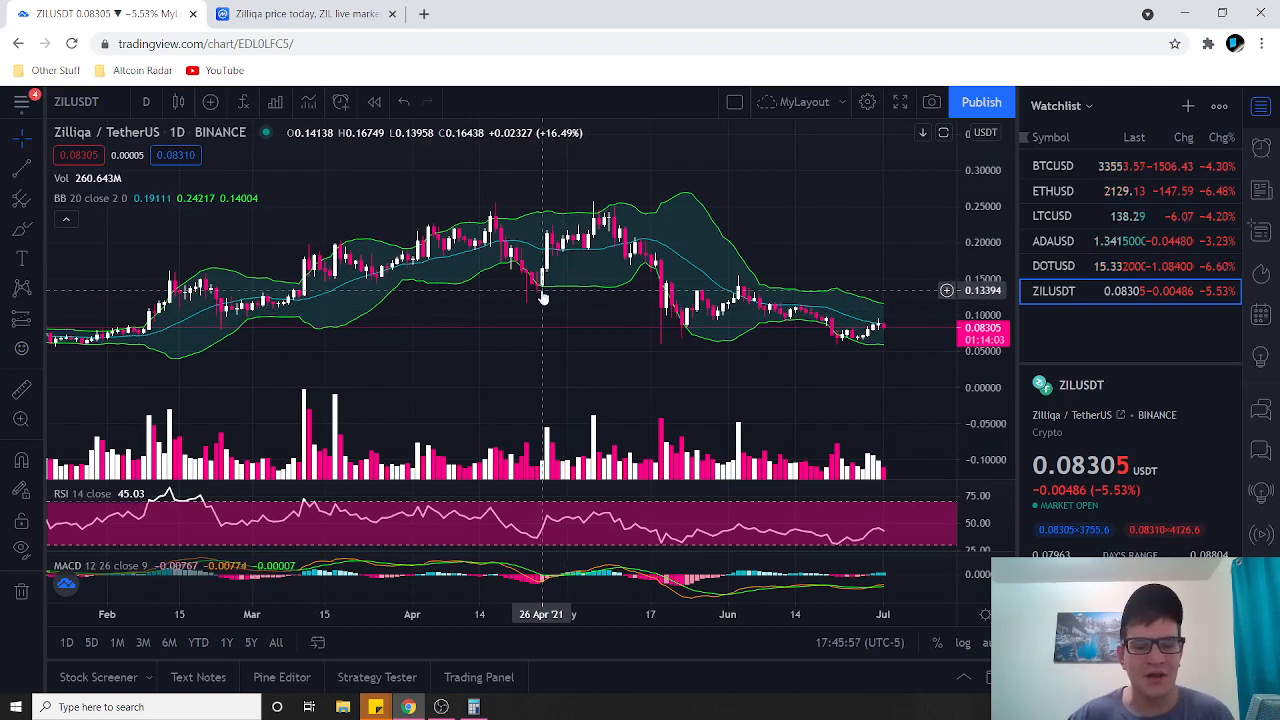
mouse_move(572, 320)
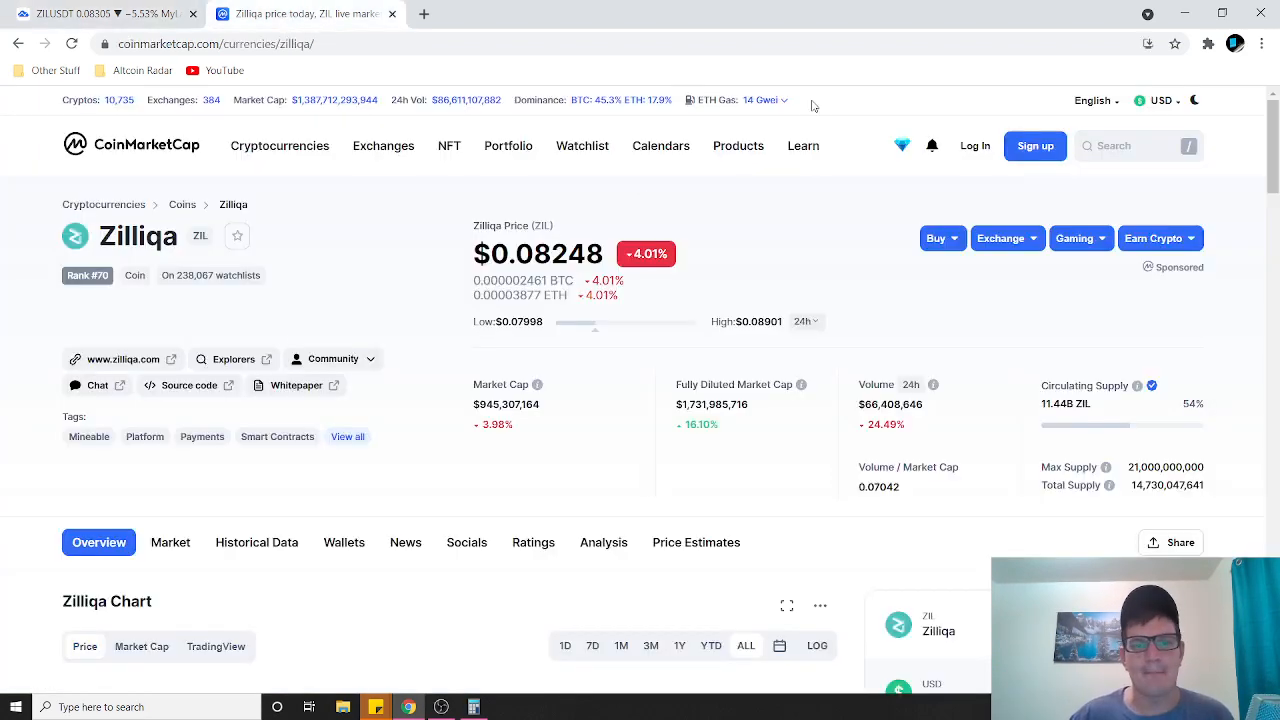
Bring up Windows Calculator over Zilliqa's CoinMarketCap supply figures.
click(468, 704)
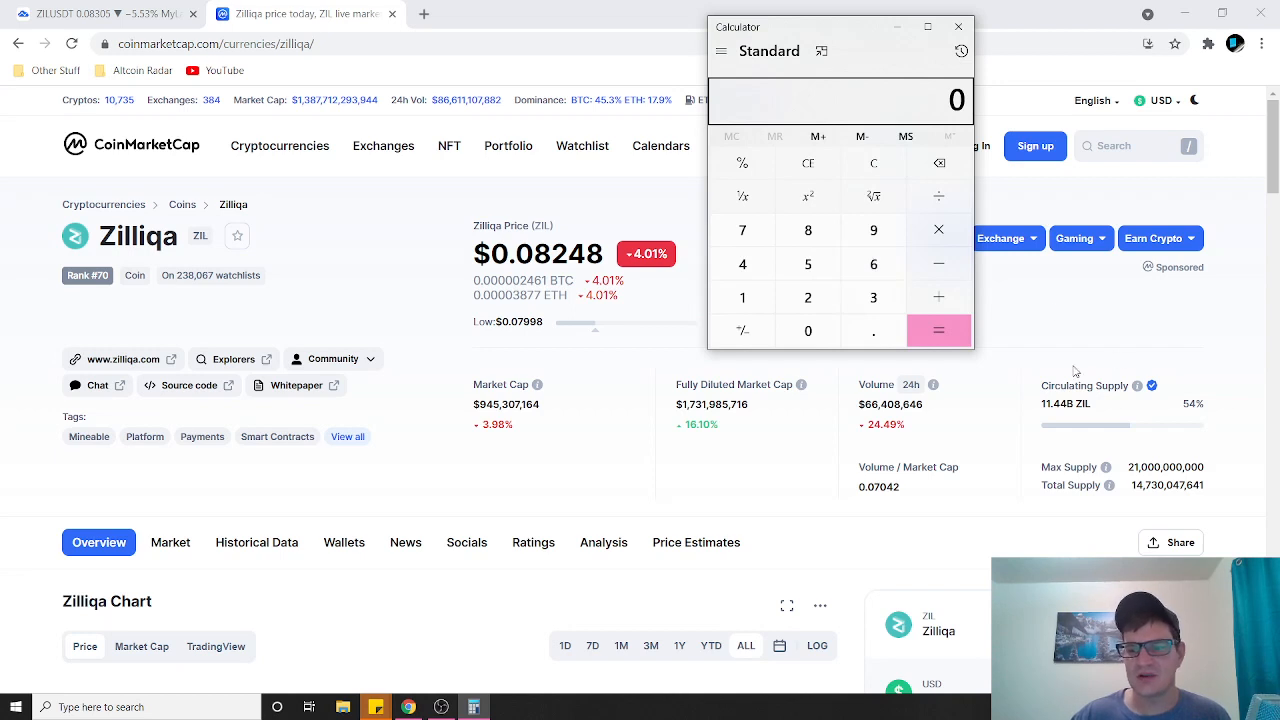
mouse_move(1104, 404)
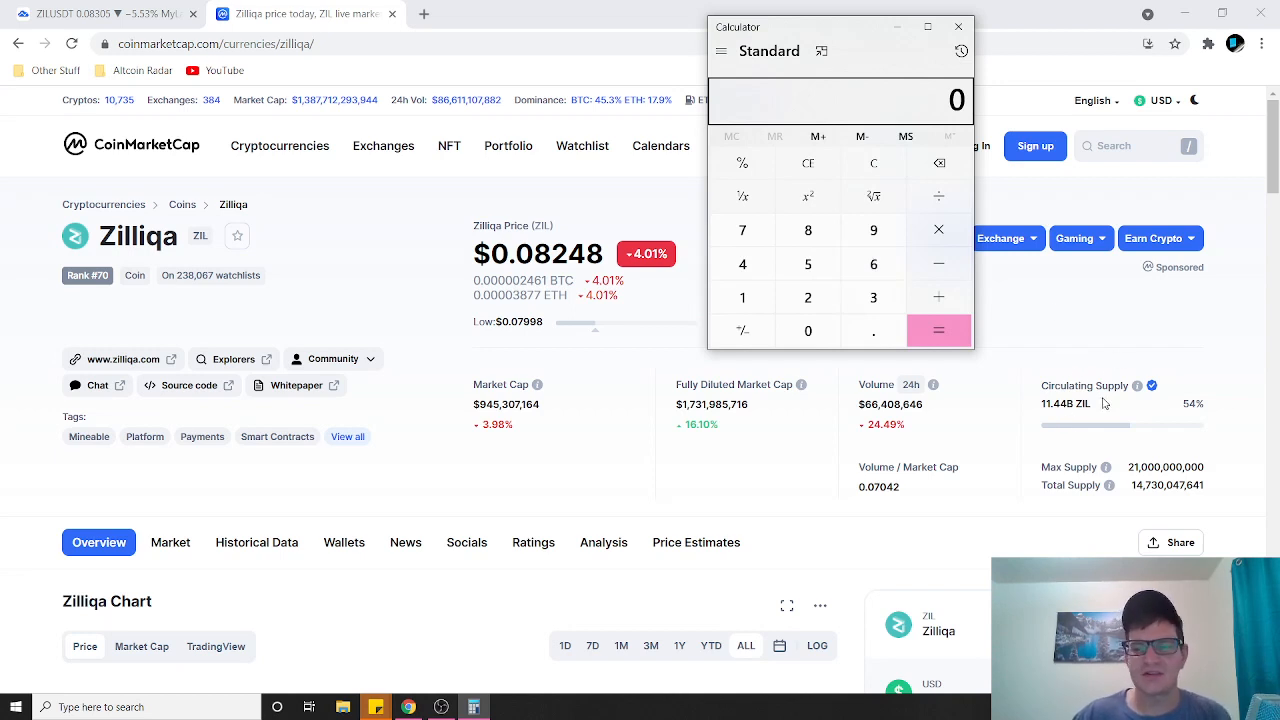
mouse_move(1104, 404)
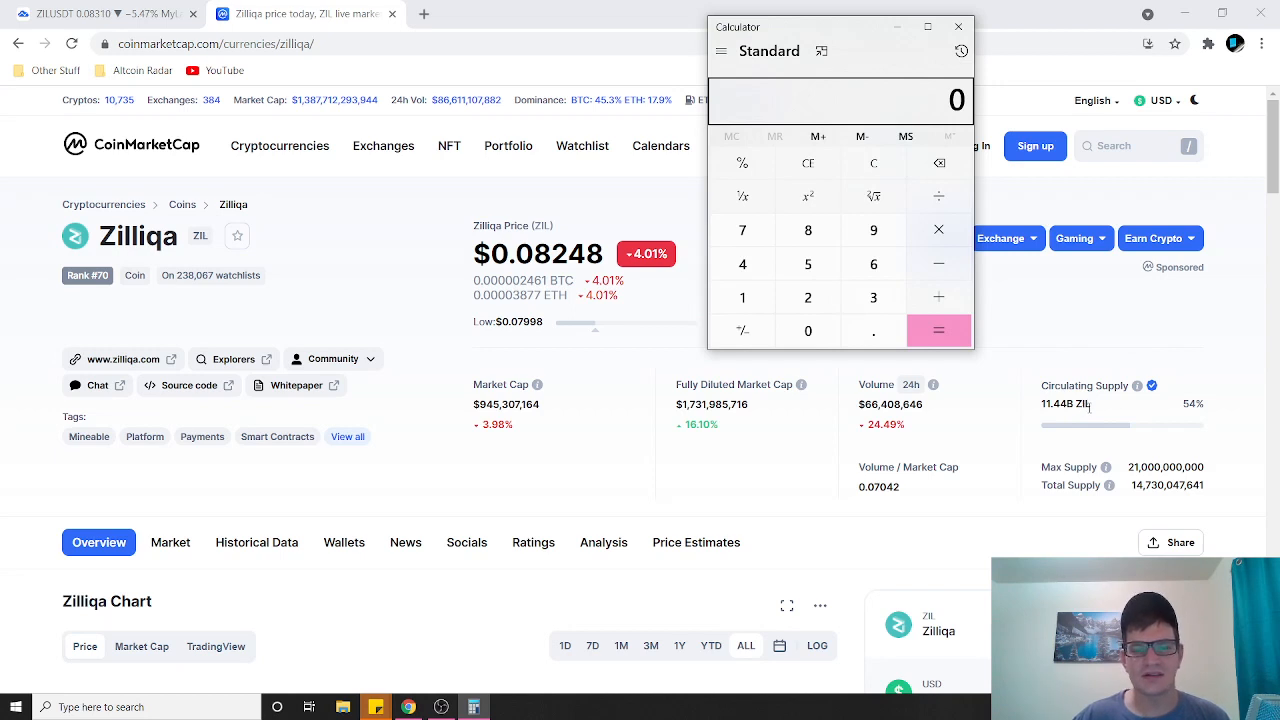
mouse_move(1108, 422)
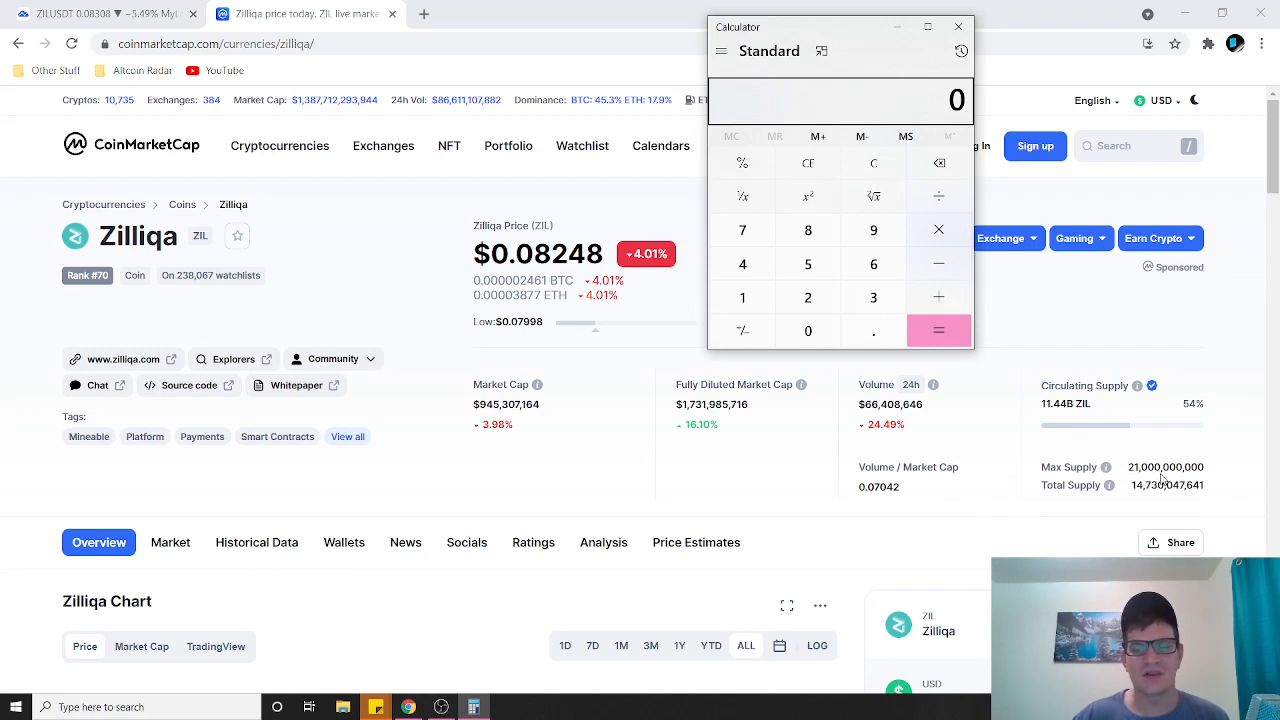
mouse_move(1236, 486)
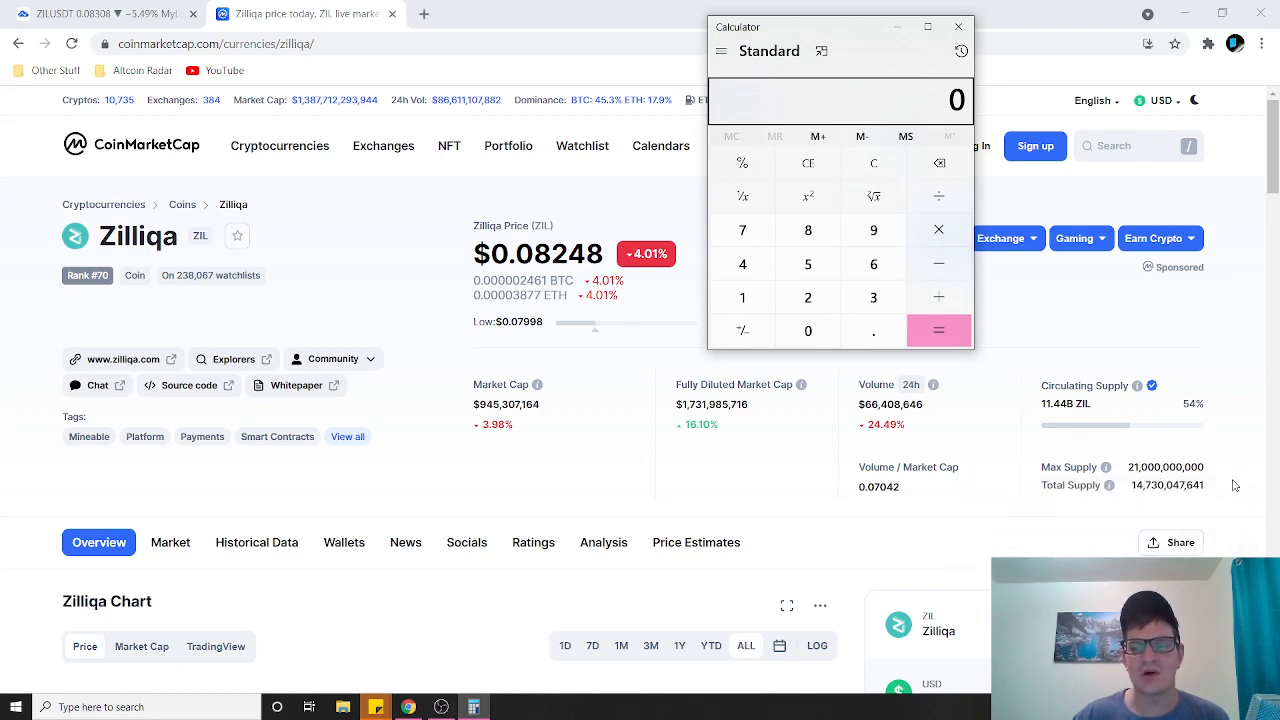
mouse_move(1188, 434)
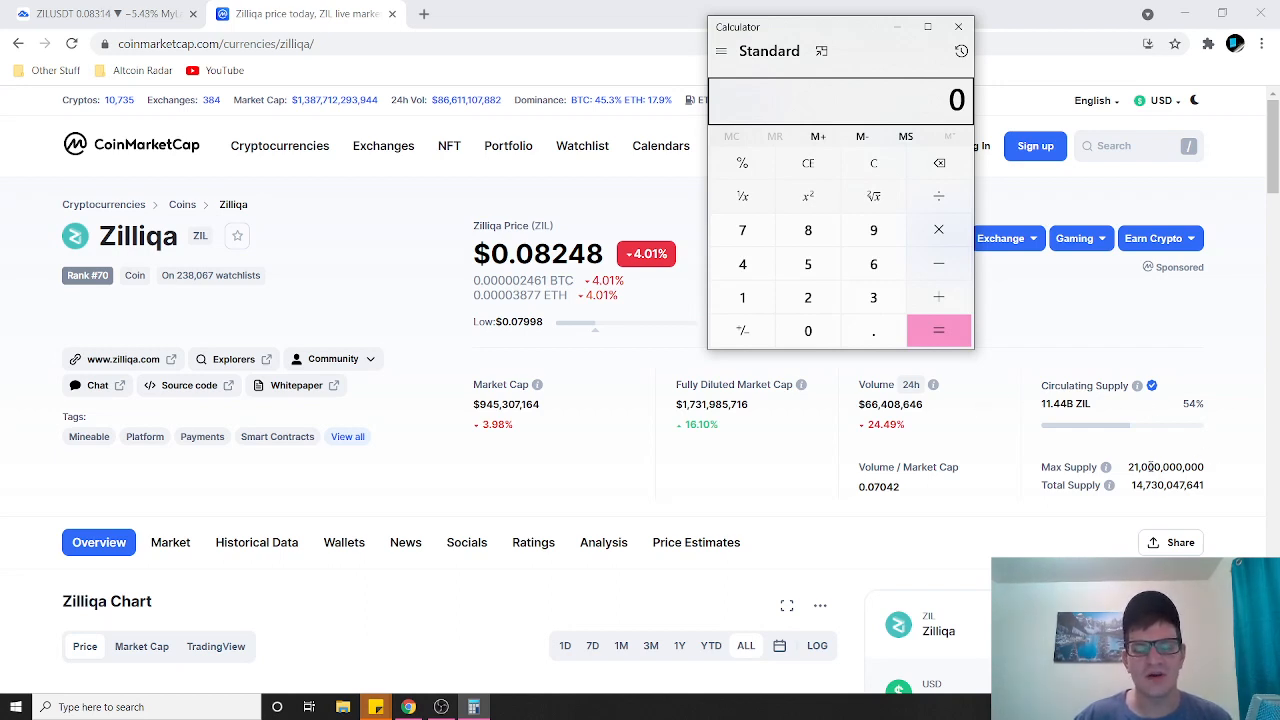
mouse_move(1160, 406)
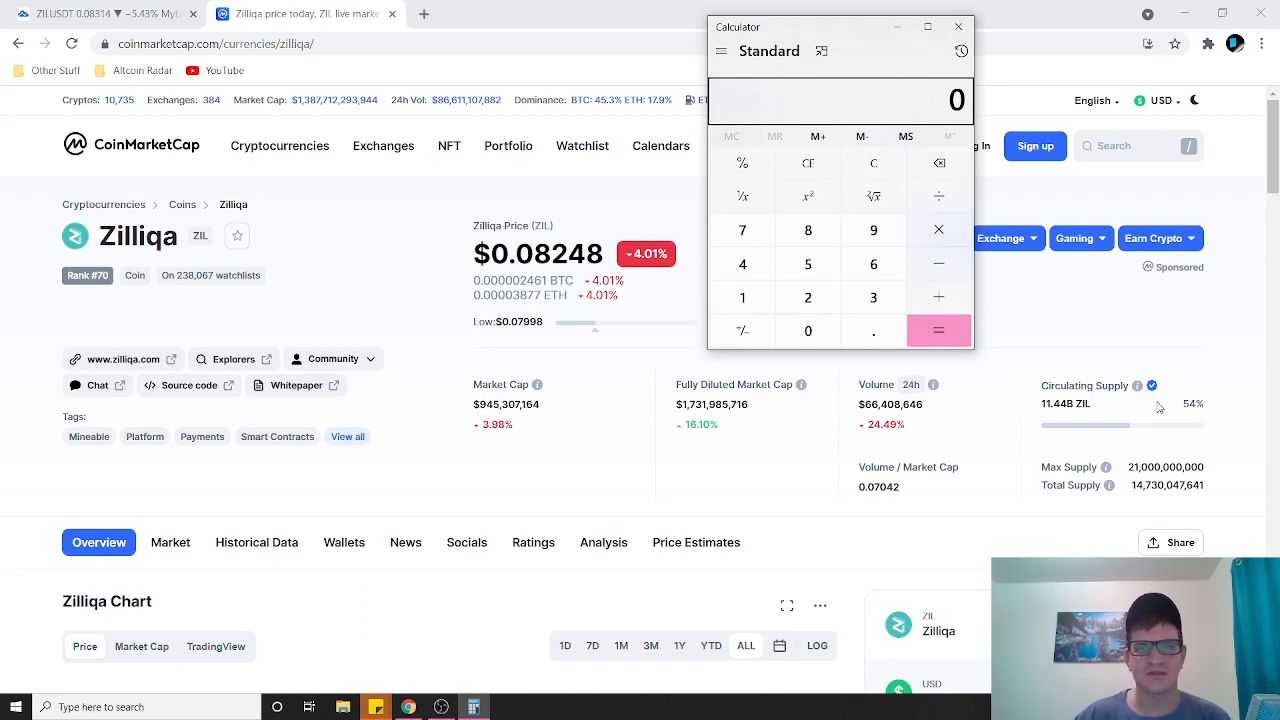
mouse_move(1270, 400)
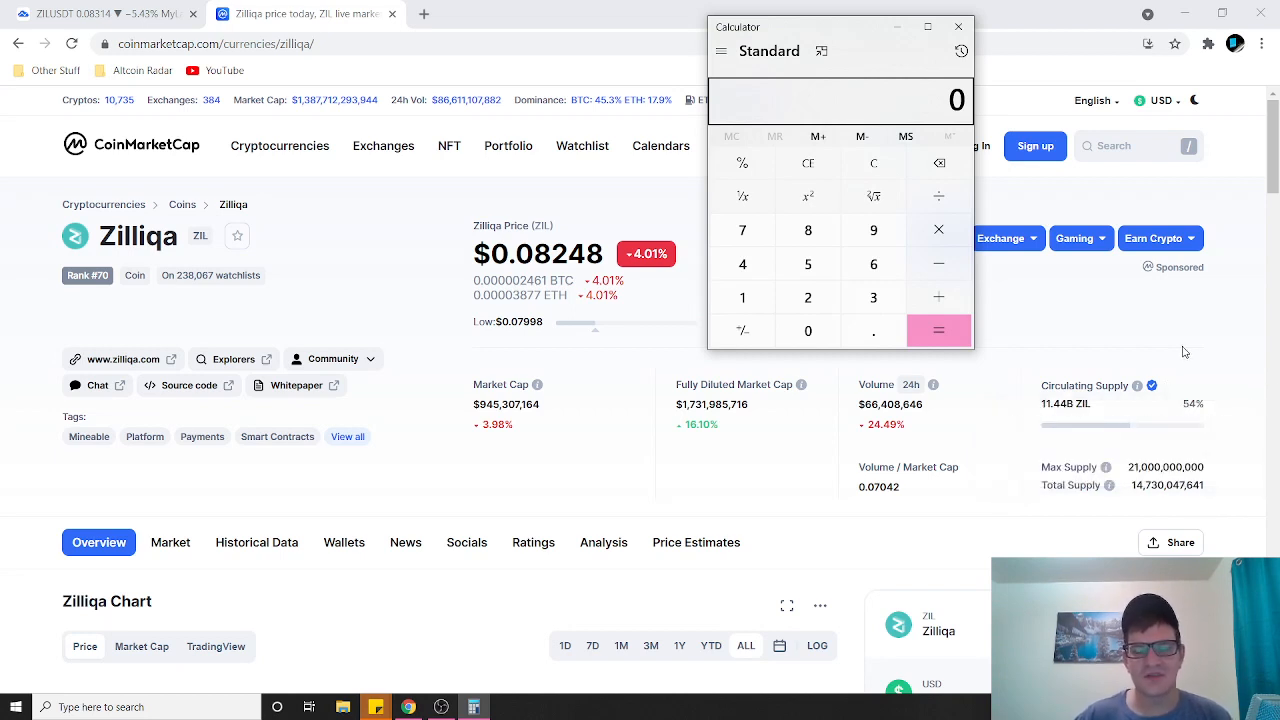
mouse_move(1110, 412)
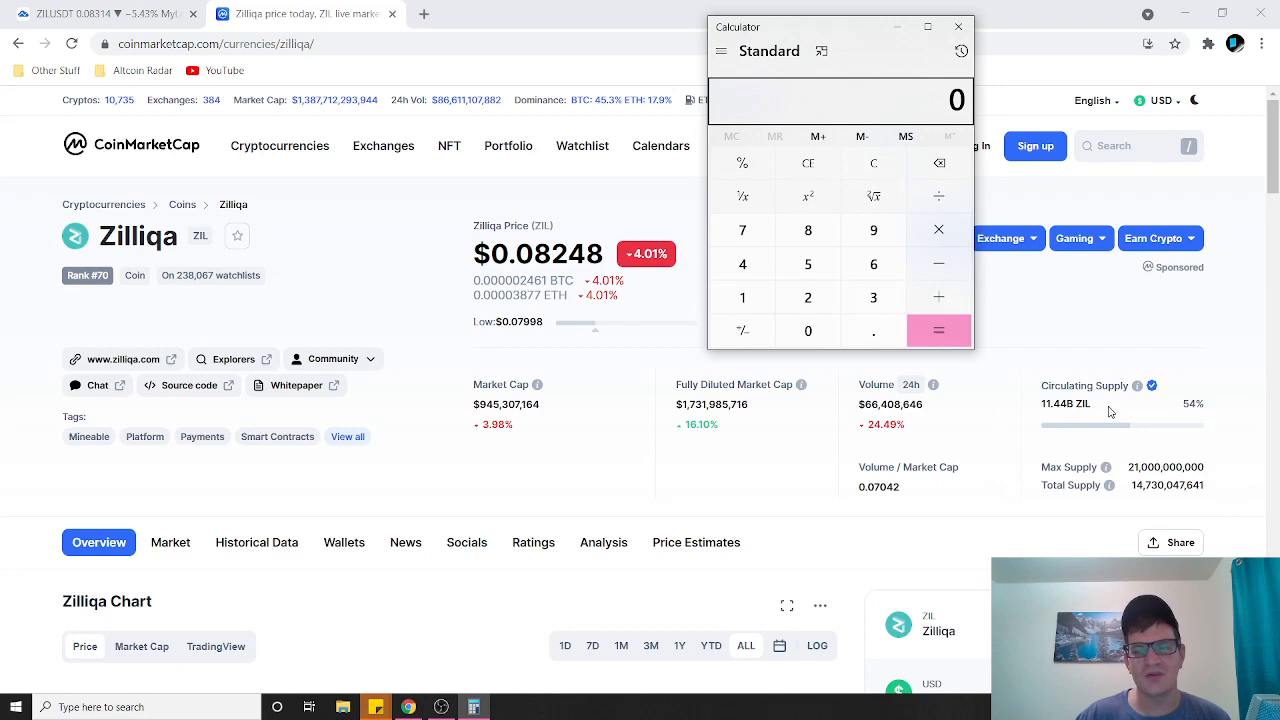
mouse_move(1124, 420)
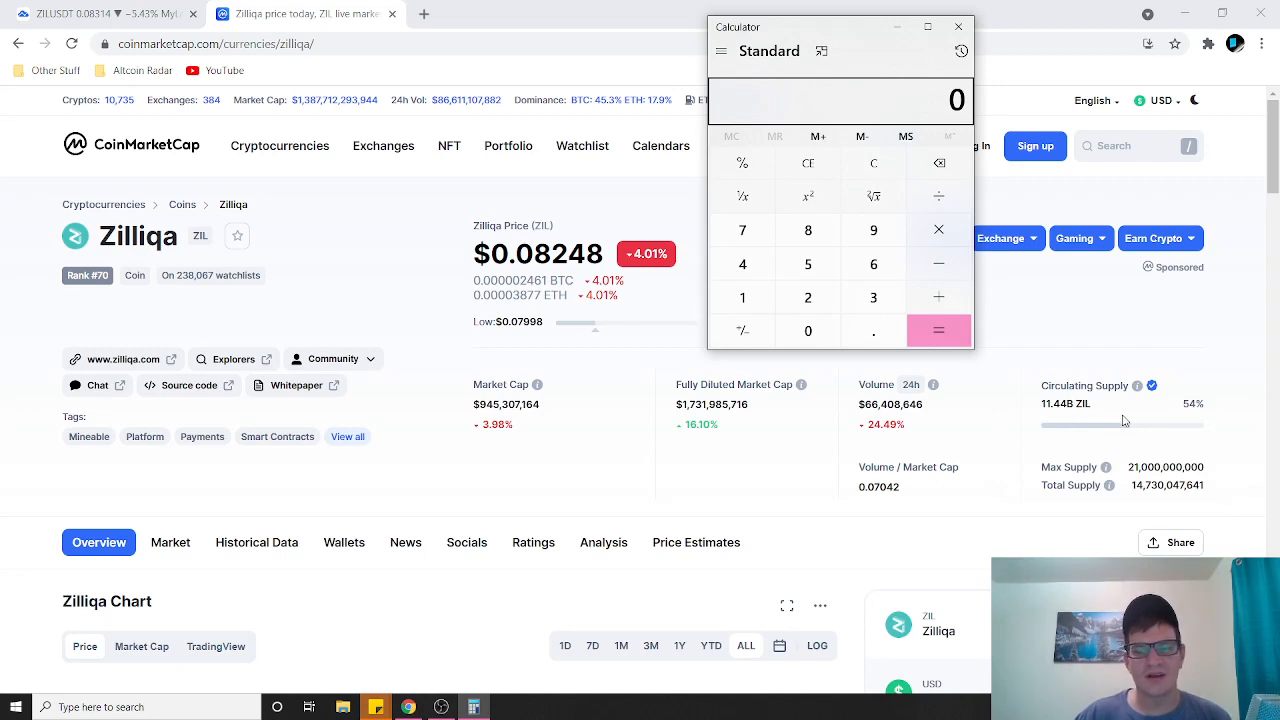
mouse_move(872, 296)
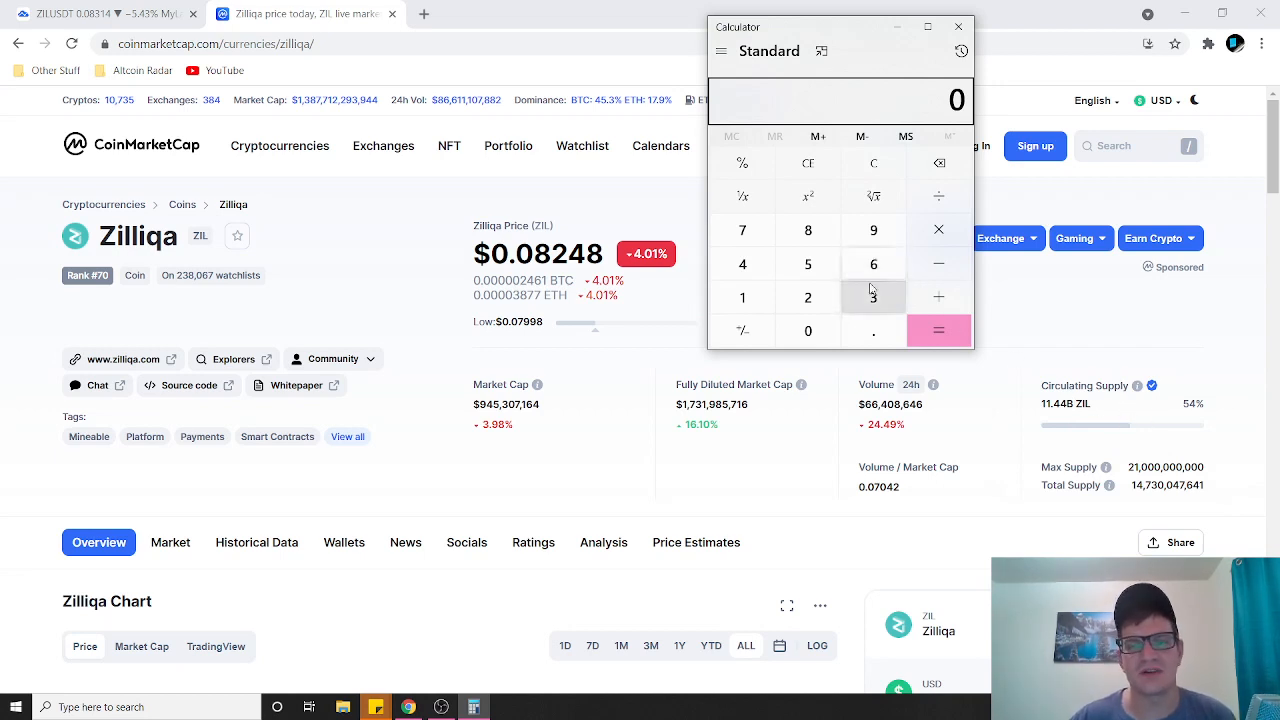
Finish the multiplication to 18,000,000,000, then switch to the market cap rankings.
click(808, 332)
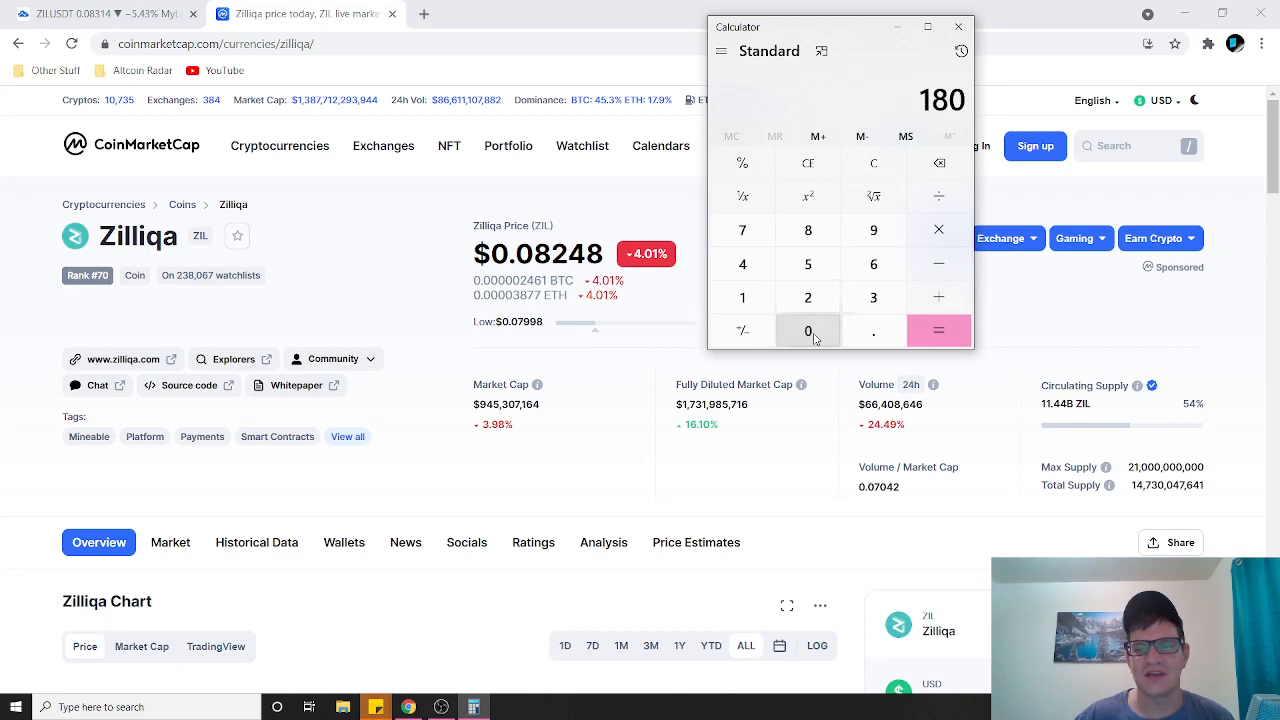
click(808, 332)
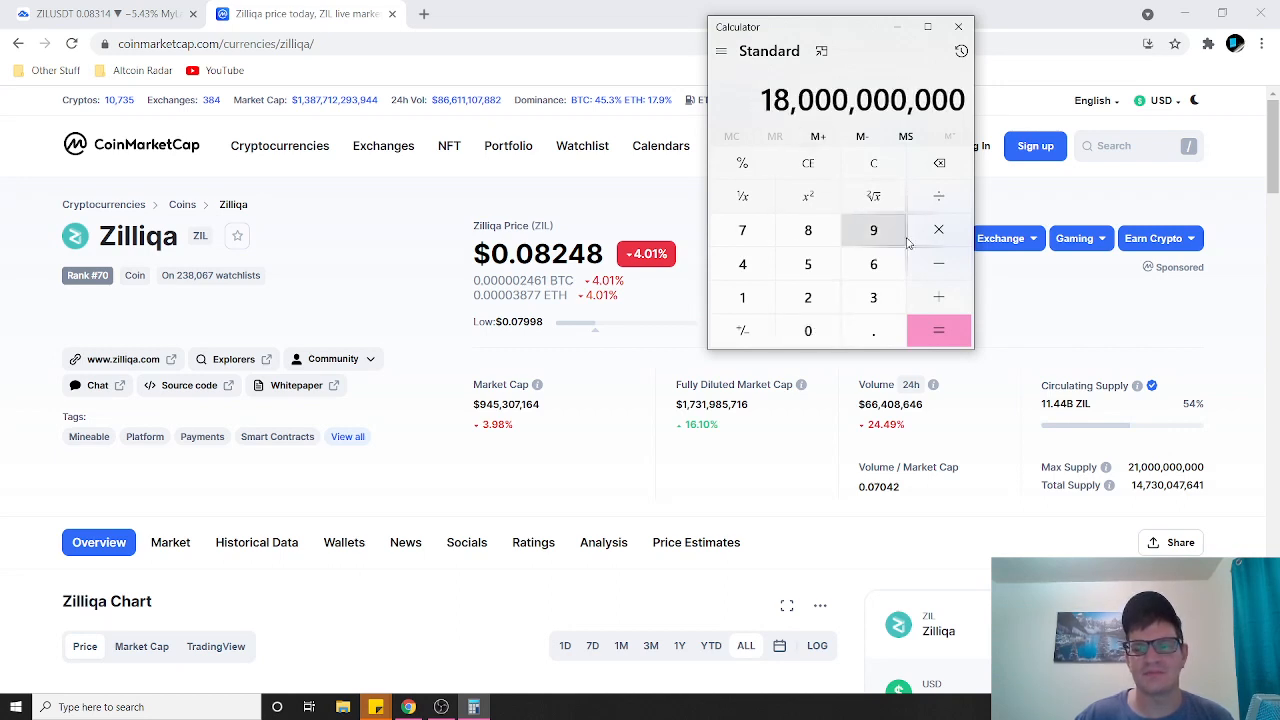
mouse_move(938, 230)
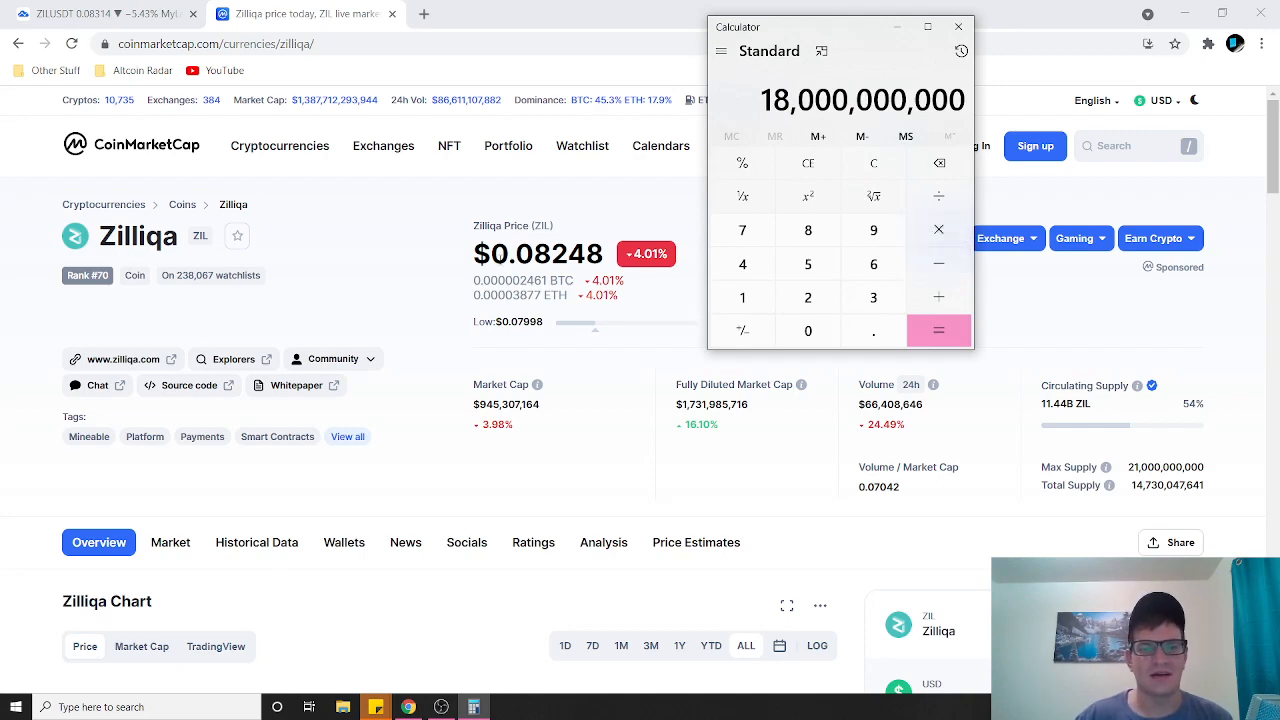
scroll(down, 3)
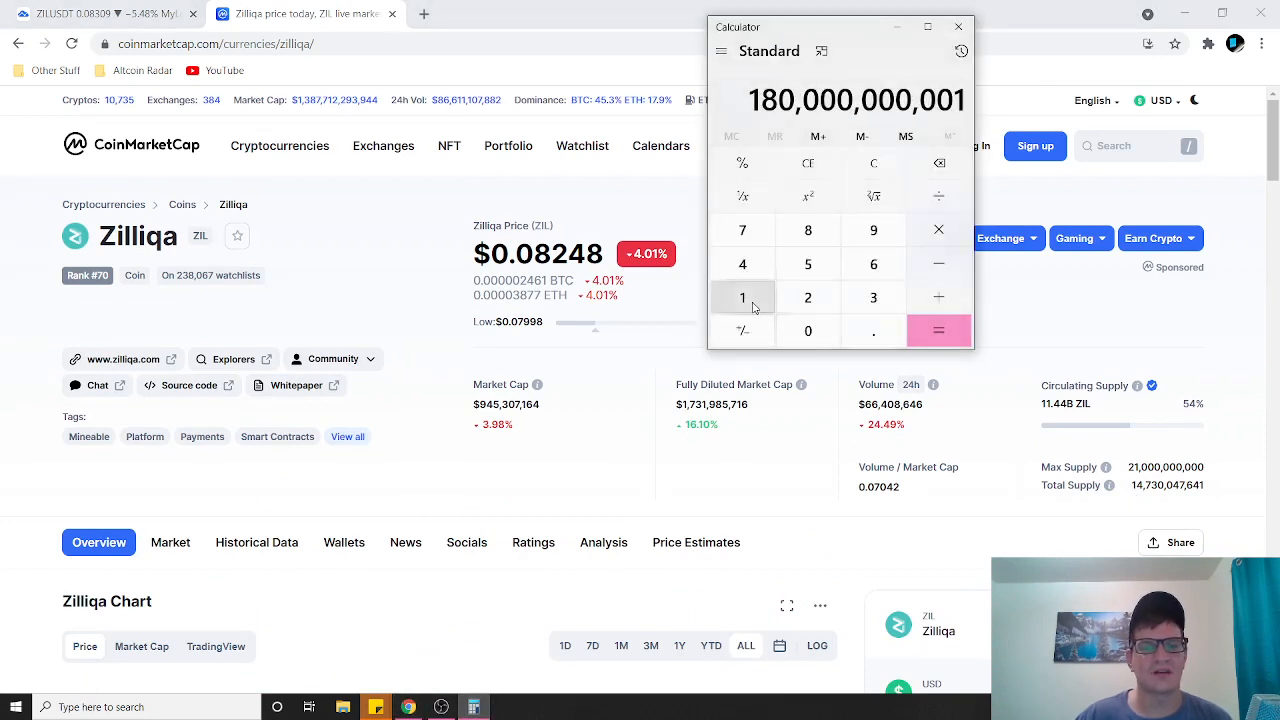
click(872, 330)
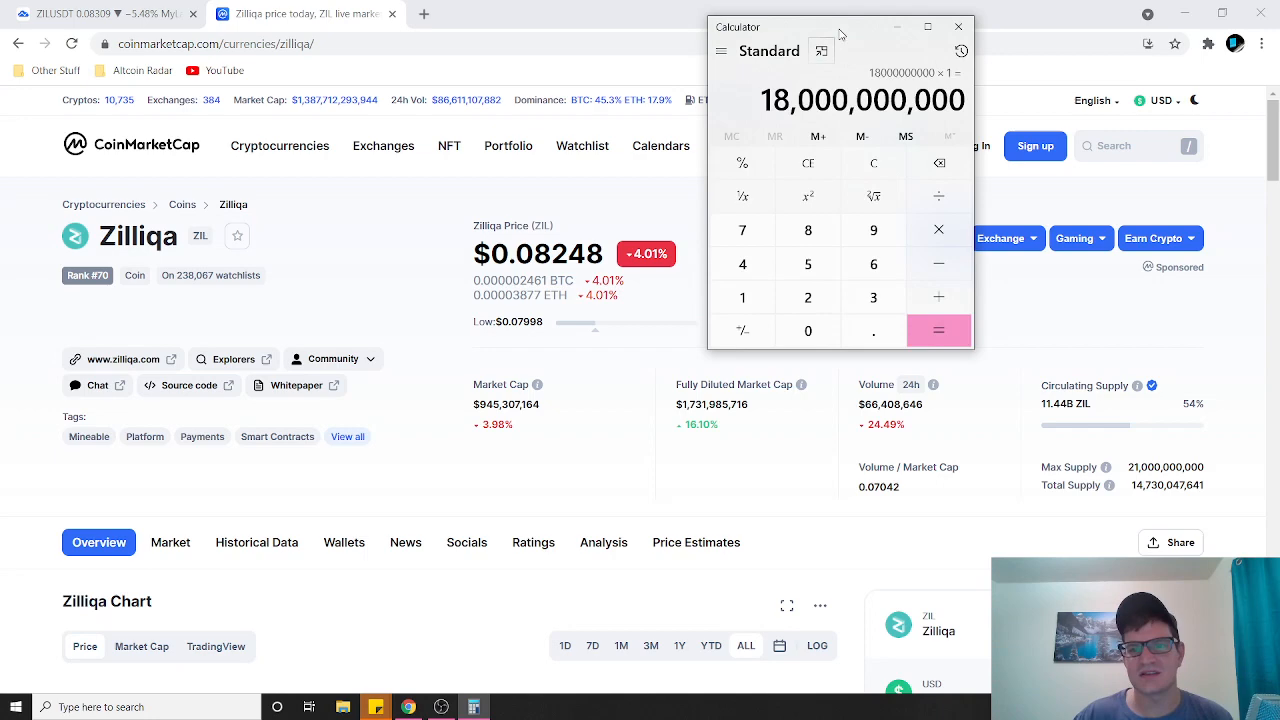
click(964, 26)
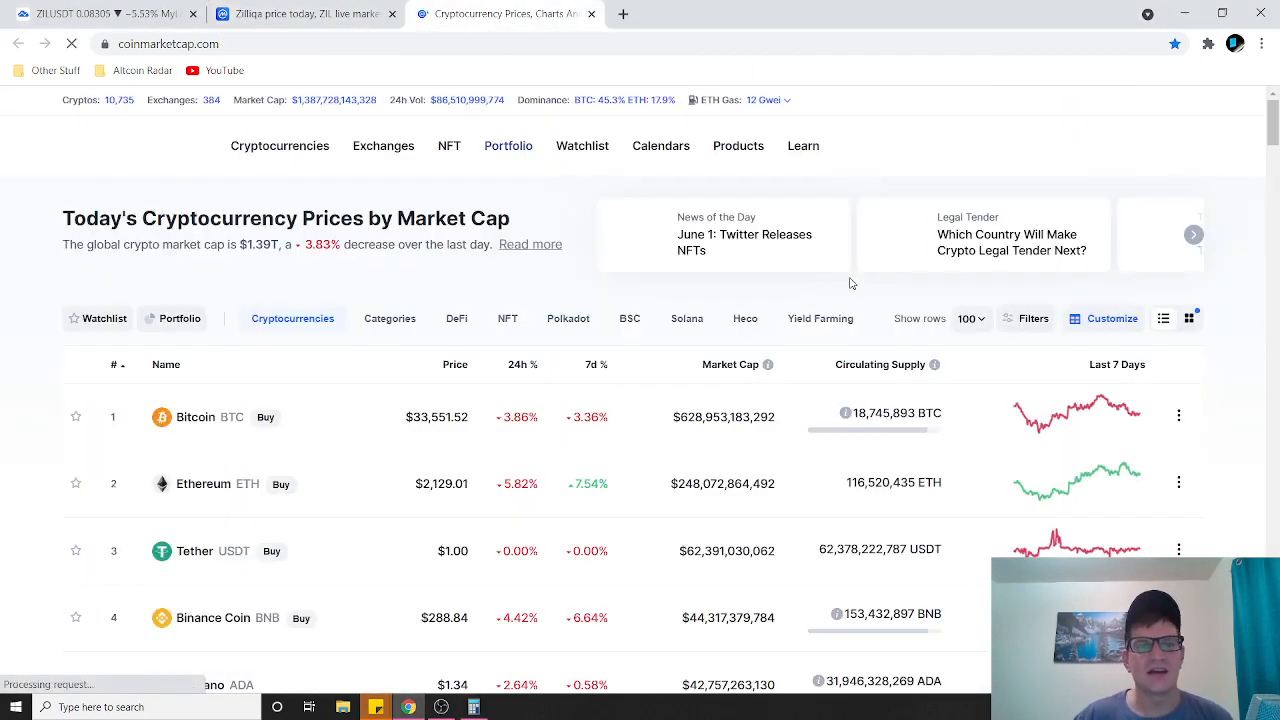
Scroll through the top-ranked coins' market caps and return to the calculator result.
scroll(down, 3)
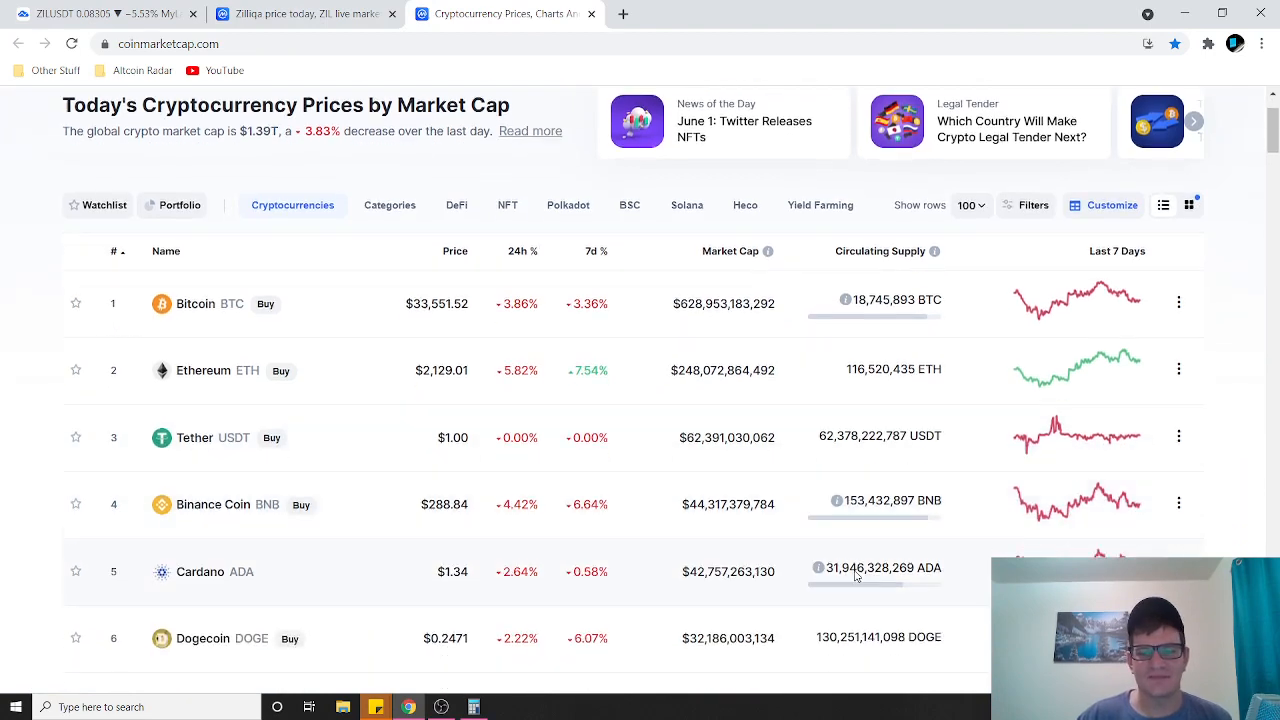
scroll(down, 3)
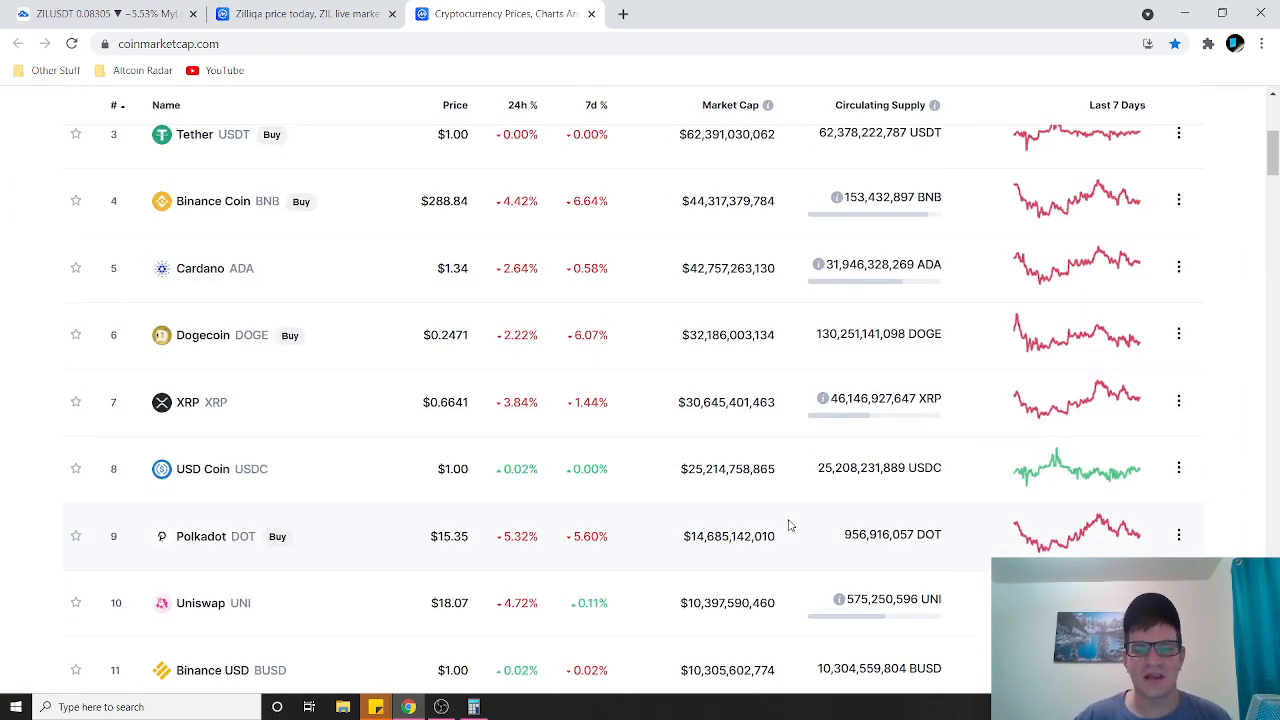
scroll(down, 3)
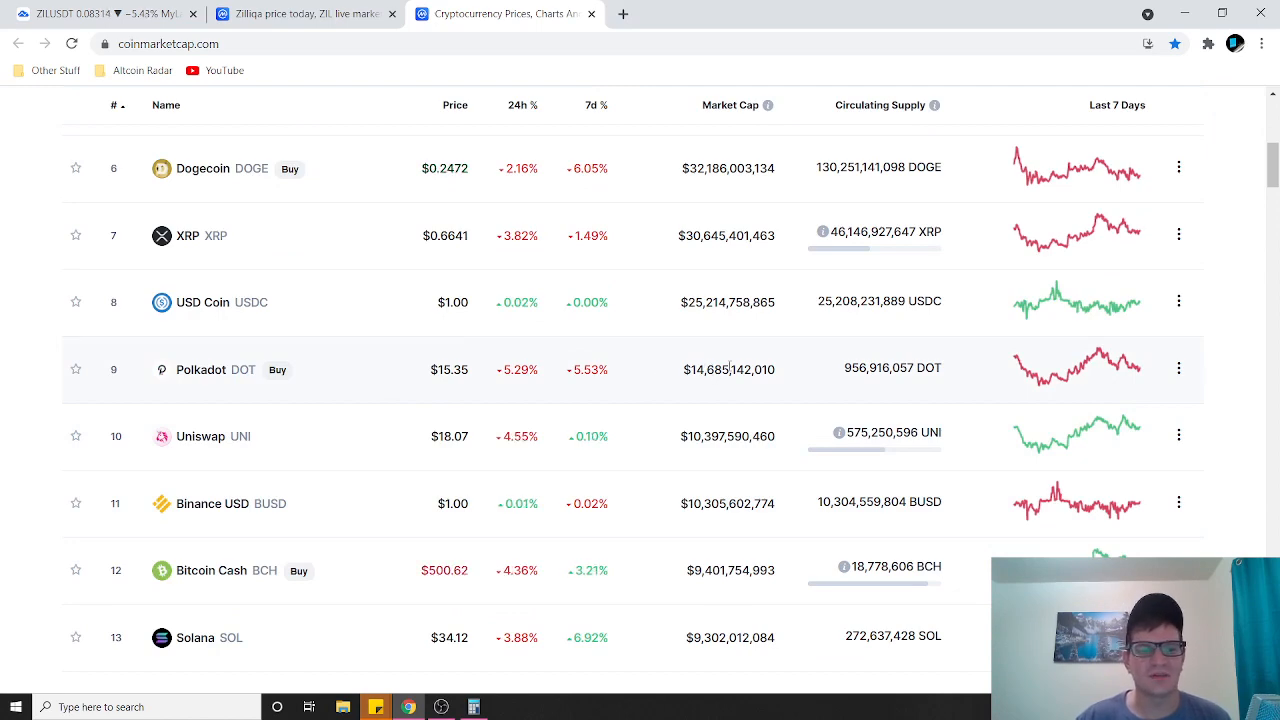
scroll(up, 3)
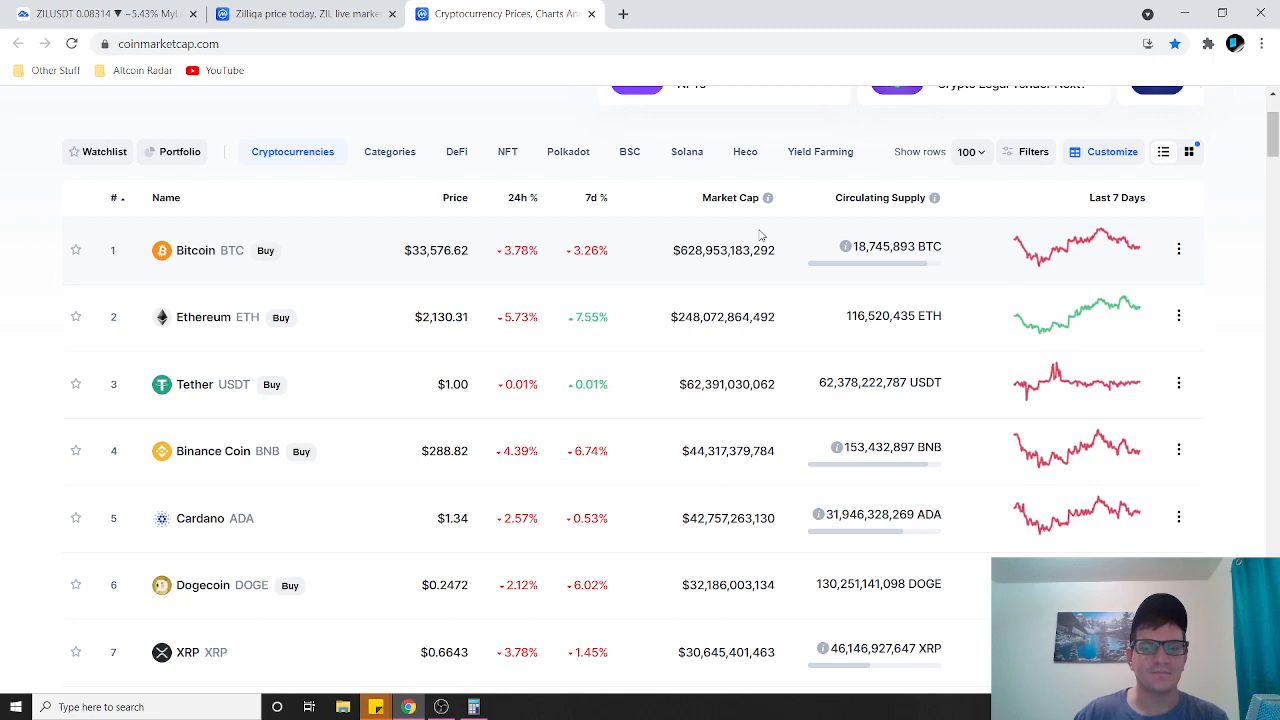
mouse_move(732, 272)
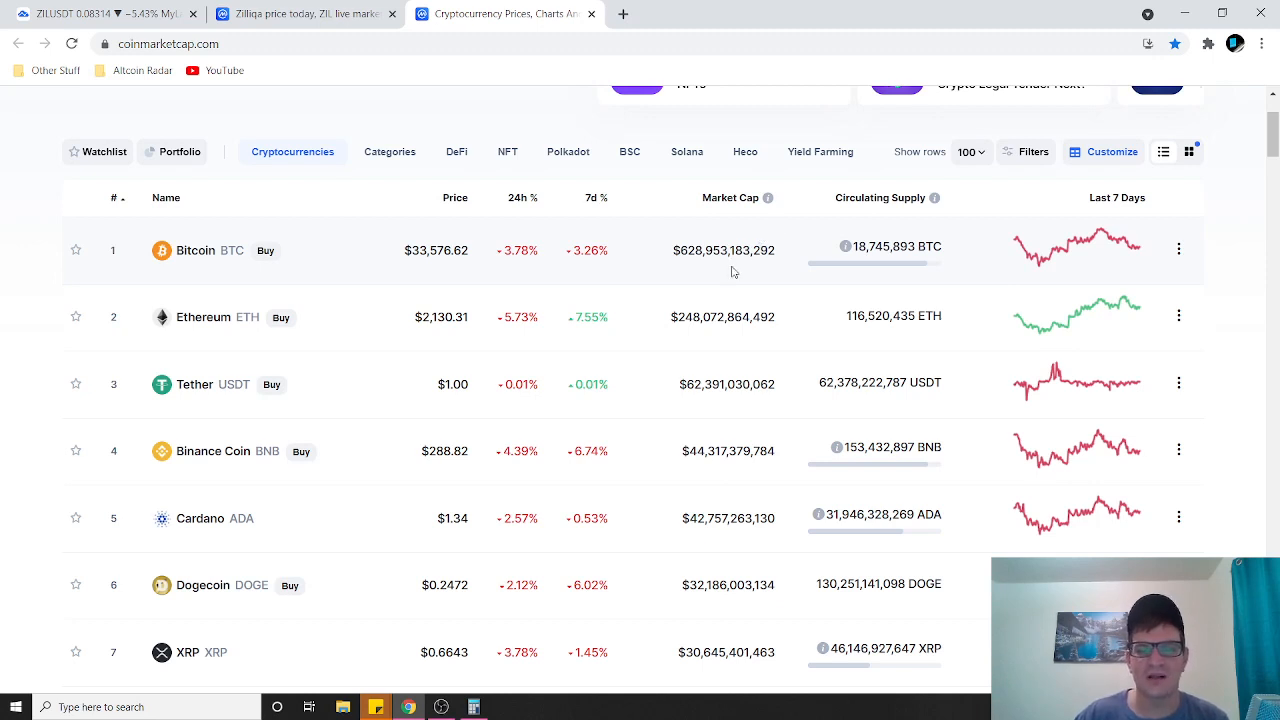
mouse_move(668, 266)
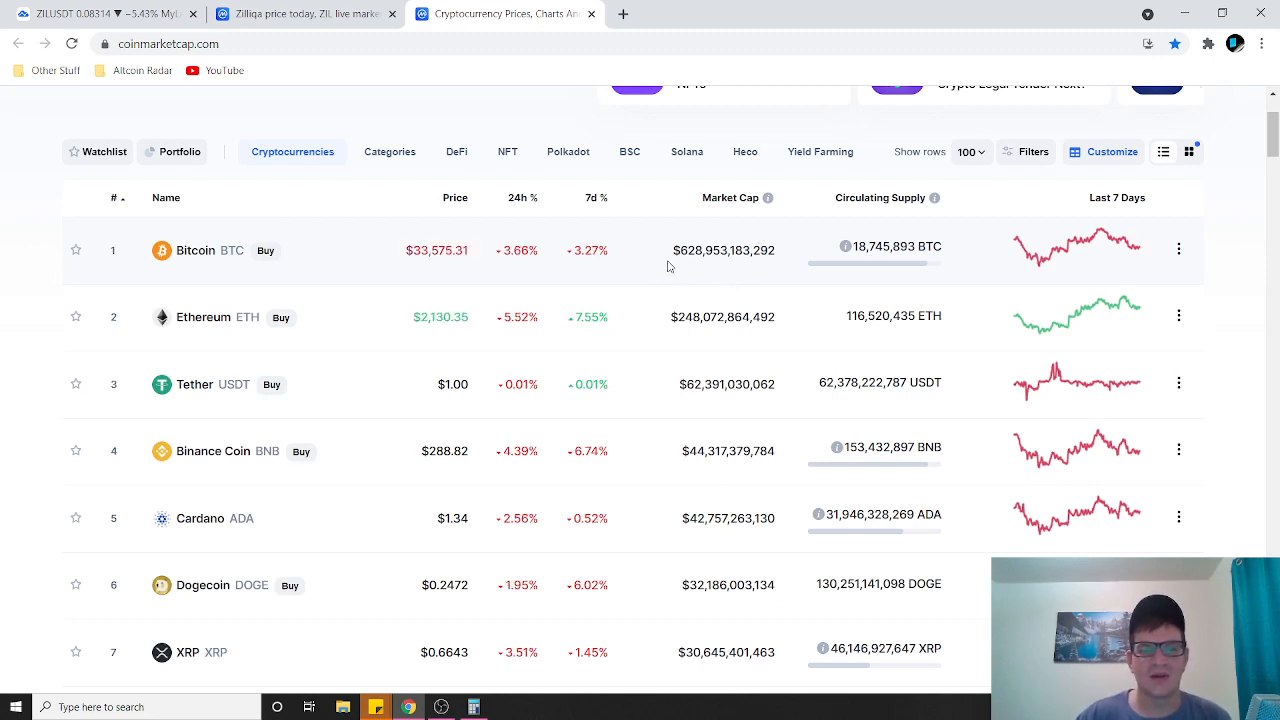
mouse_move(754, 272)
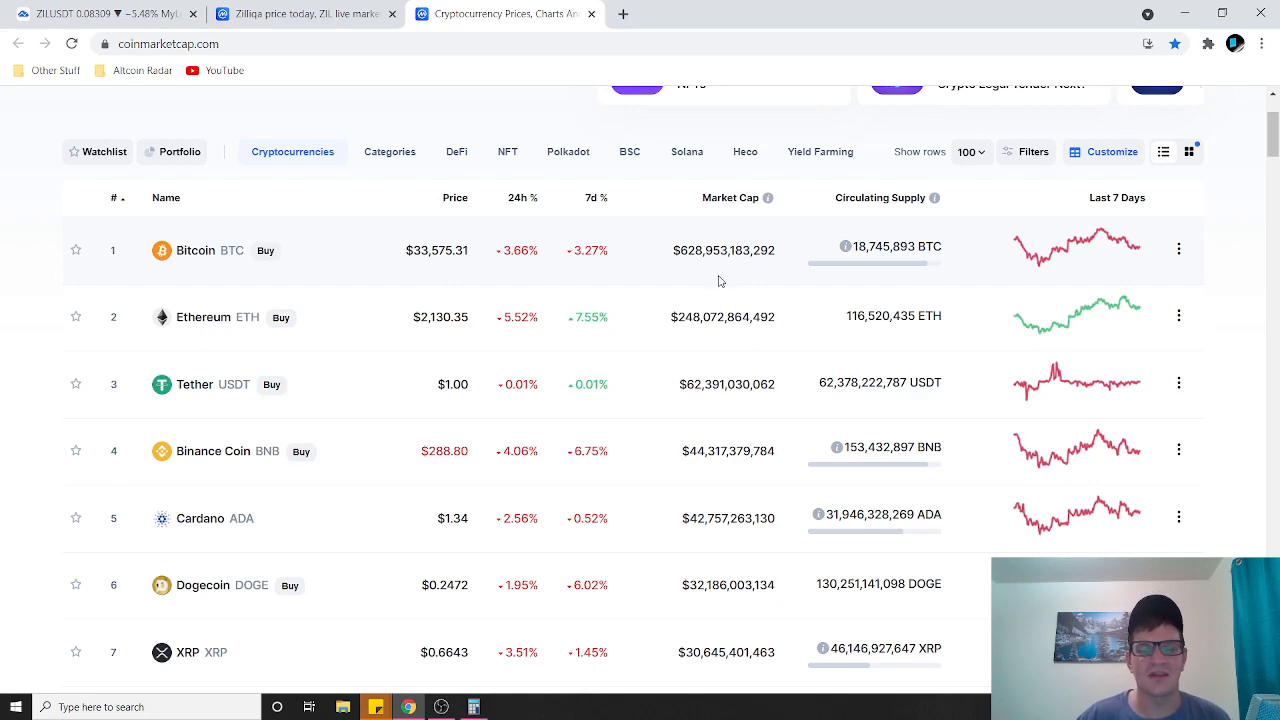
scroll(down, 3)
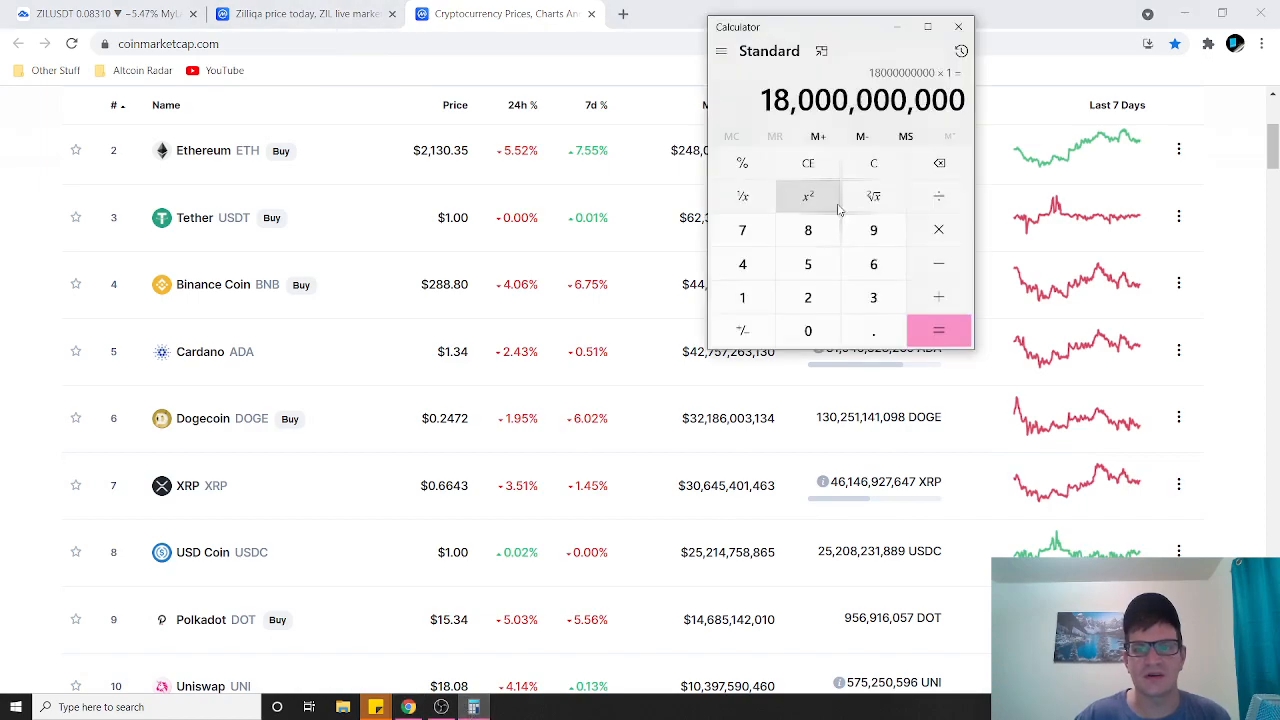
Position the 18,000,000,000 calculator result over the Market Cap column of the rankings.
scroll(down, 3)
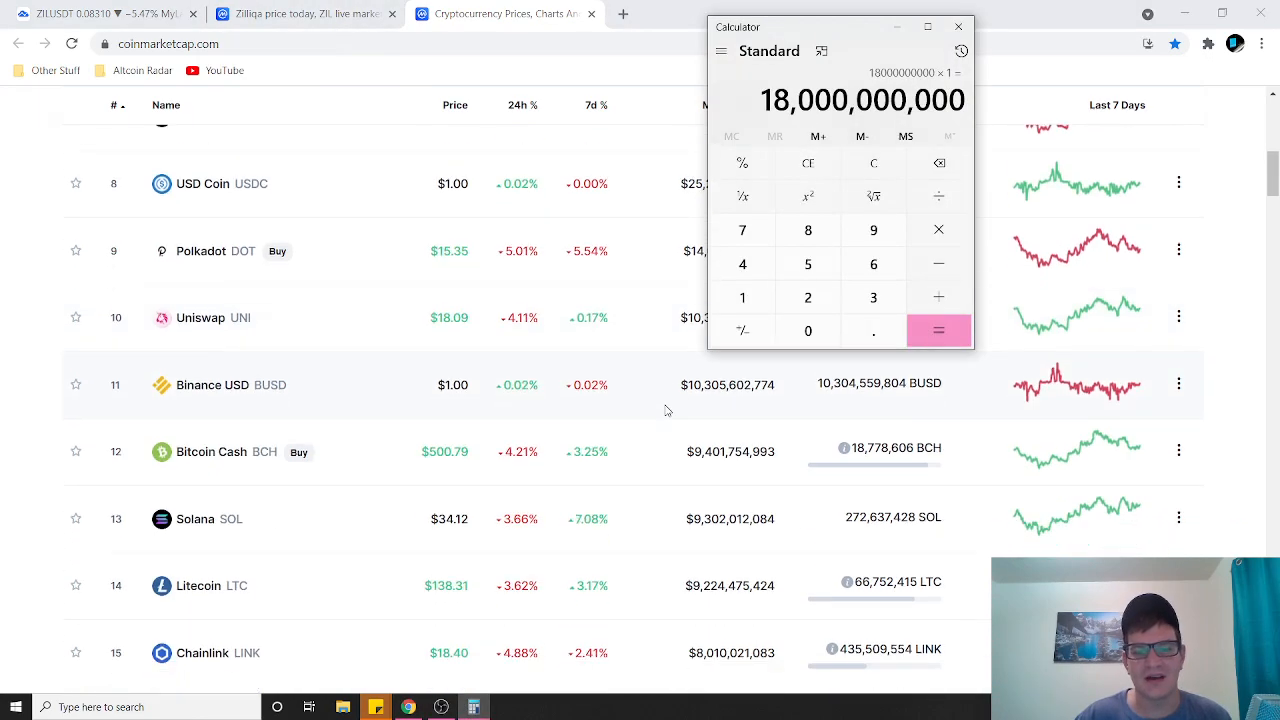
scroll(down, 3)
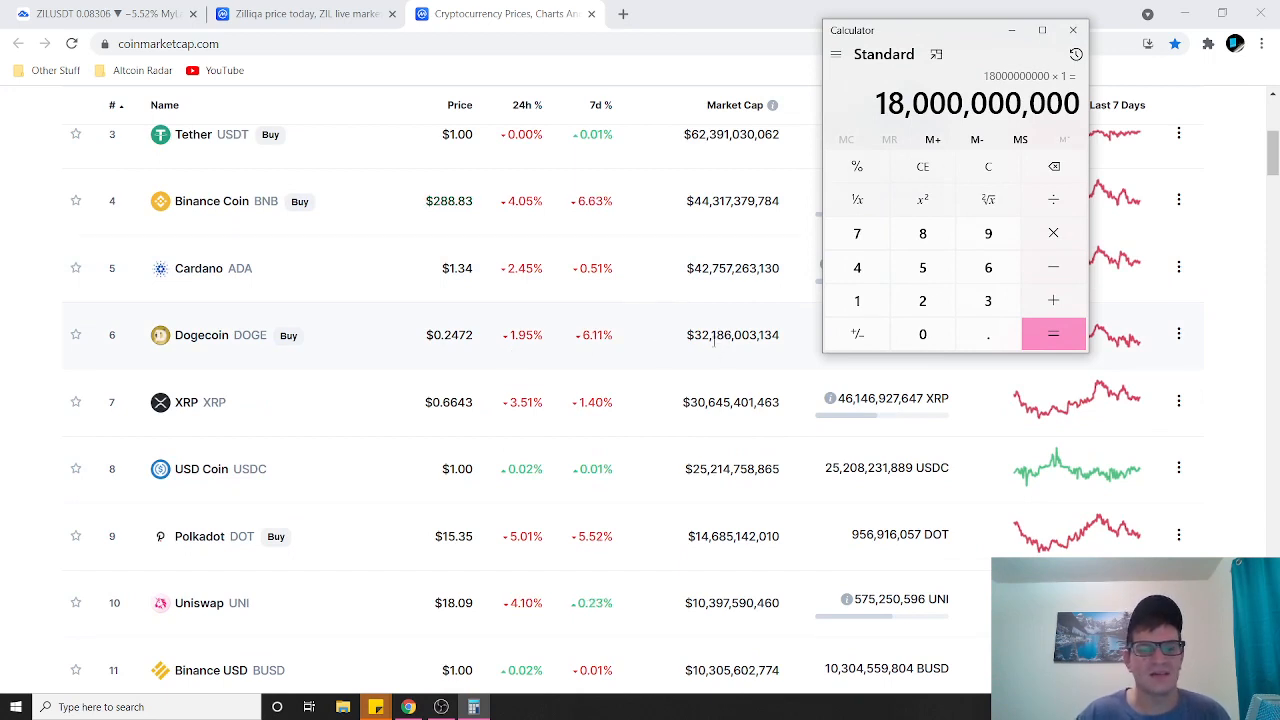
drag(950, 30, 816, 24)
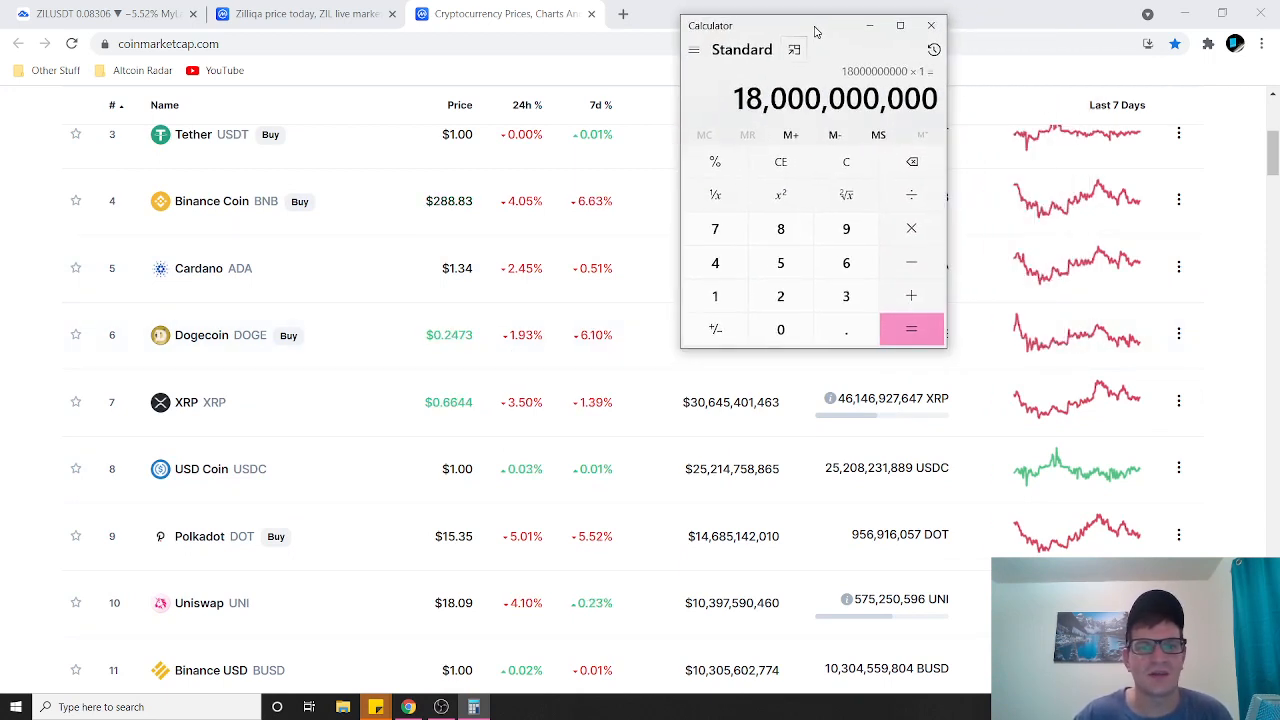
mouse_move(832, 196)
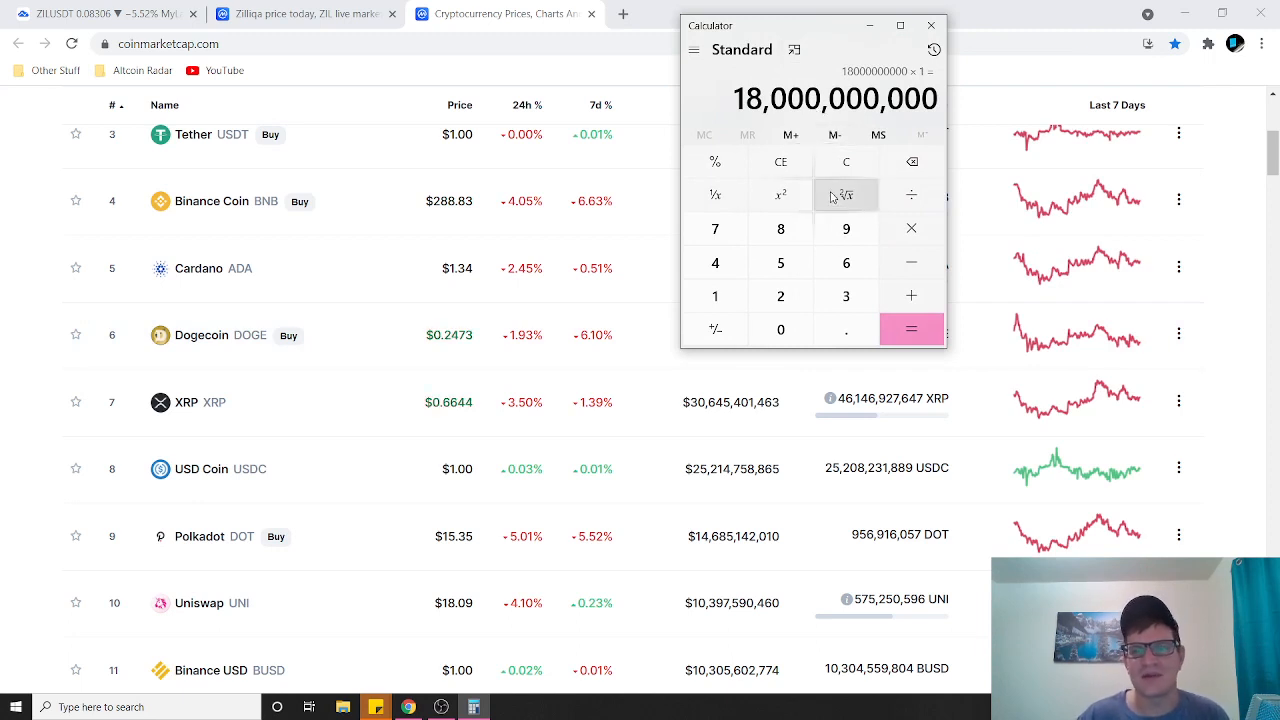
drag(820, 24, 860, 24)
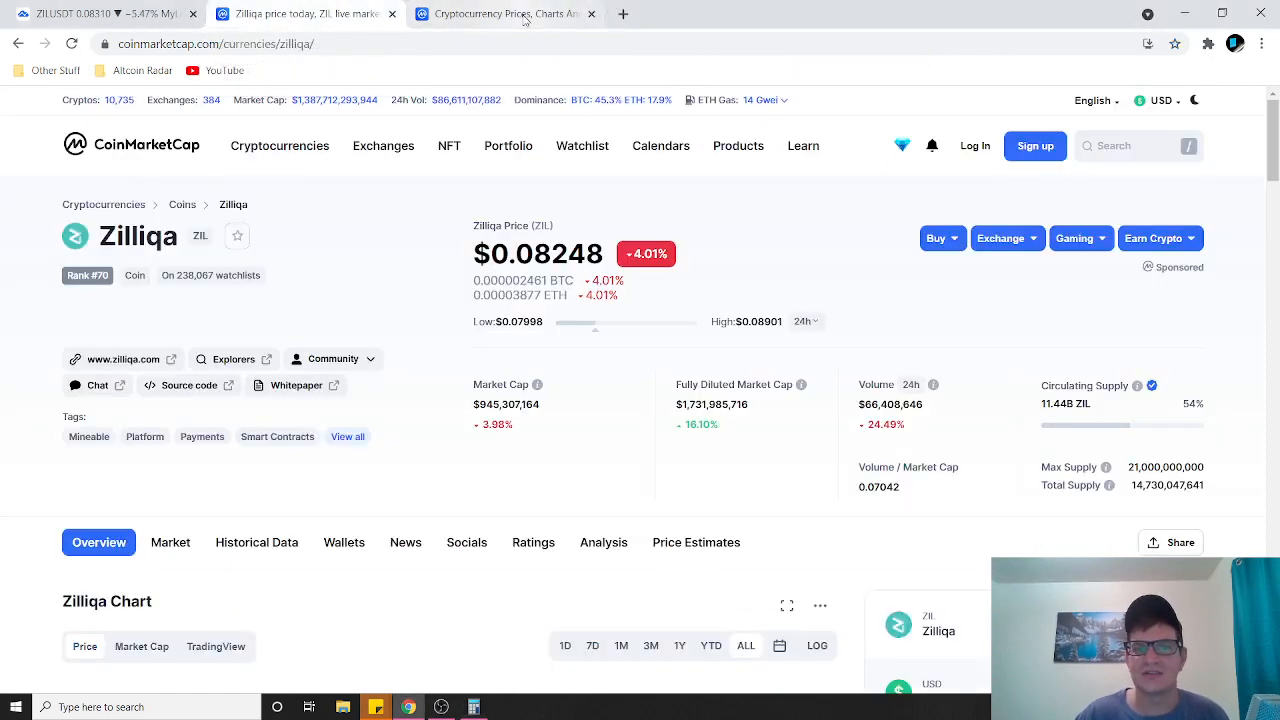
mouse_move(752, 218)
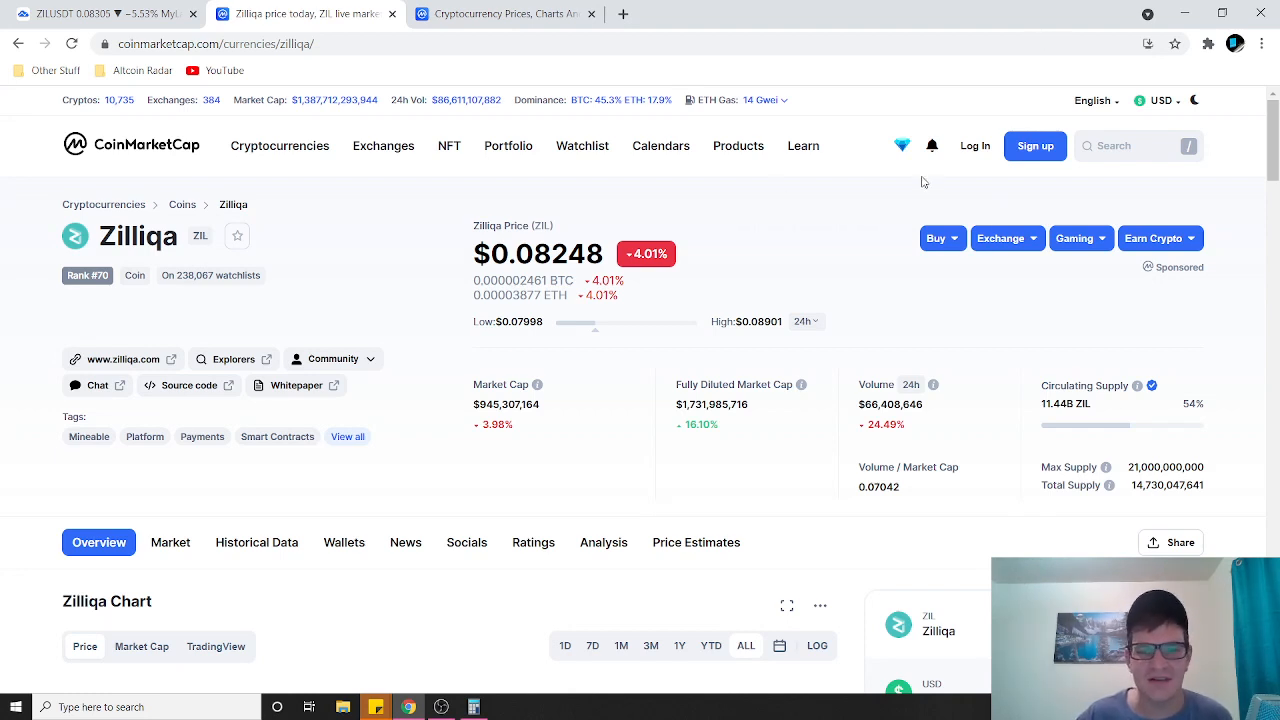
mouse_move(734, 224)
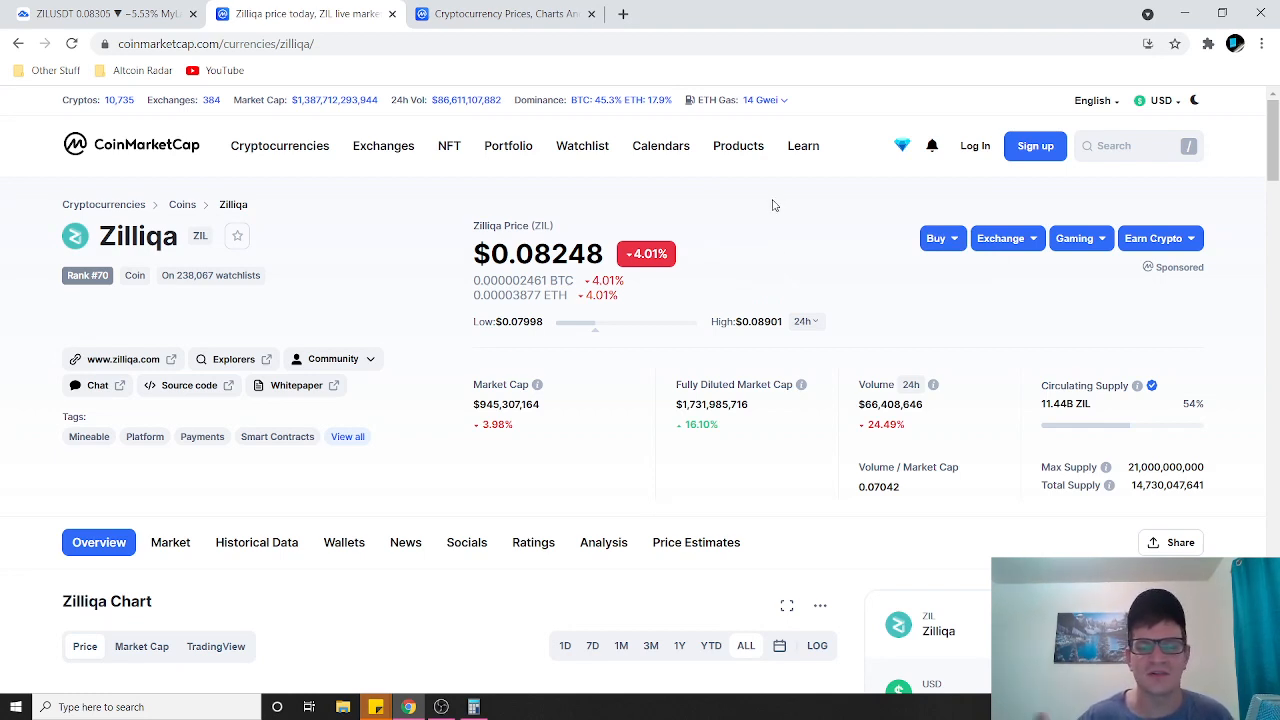
mouse_move(768, 228)
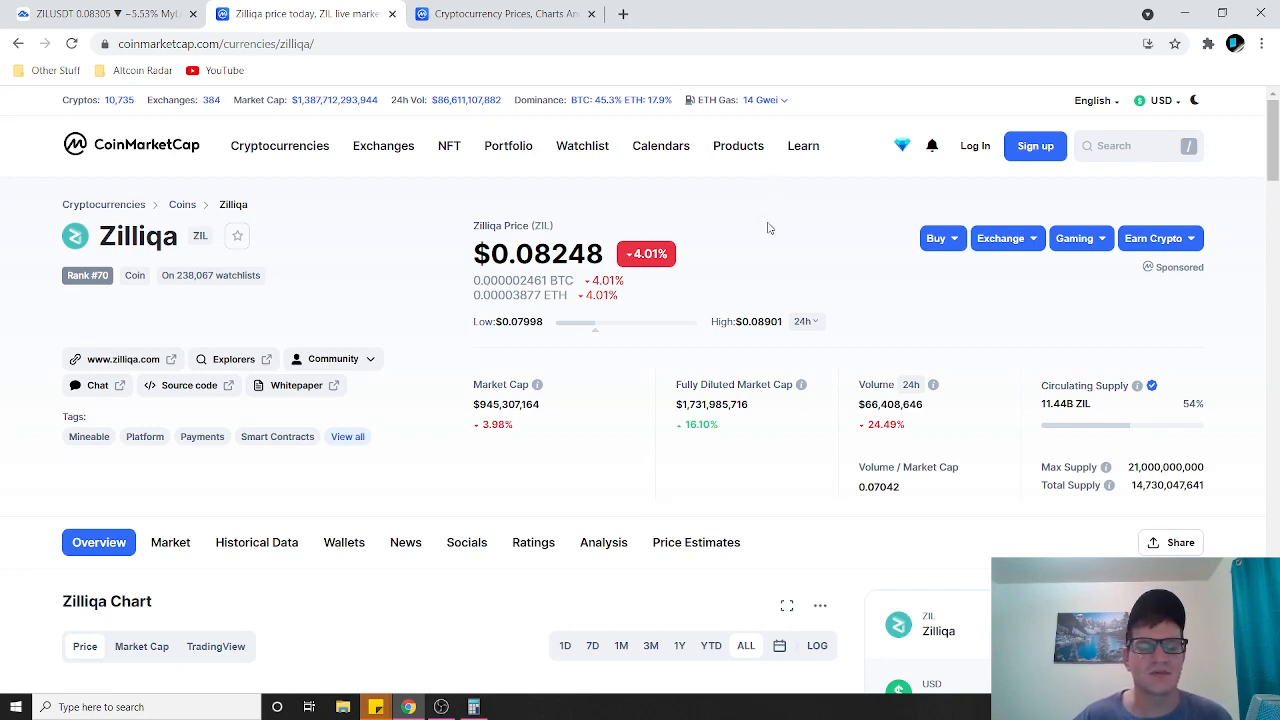
mouse_move(752, 244)
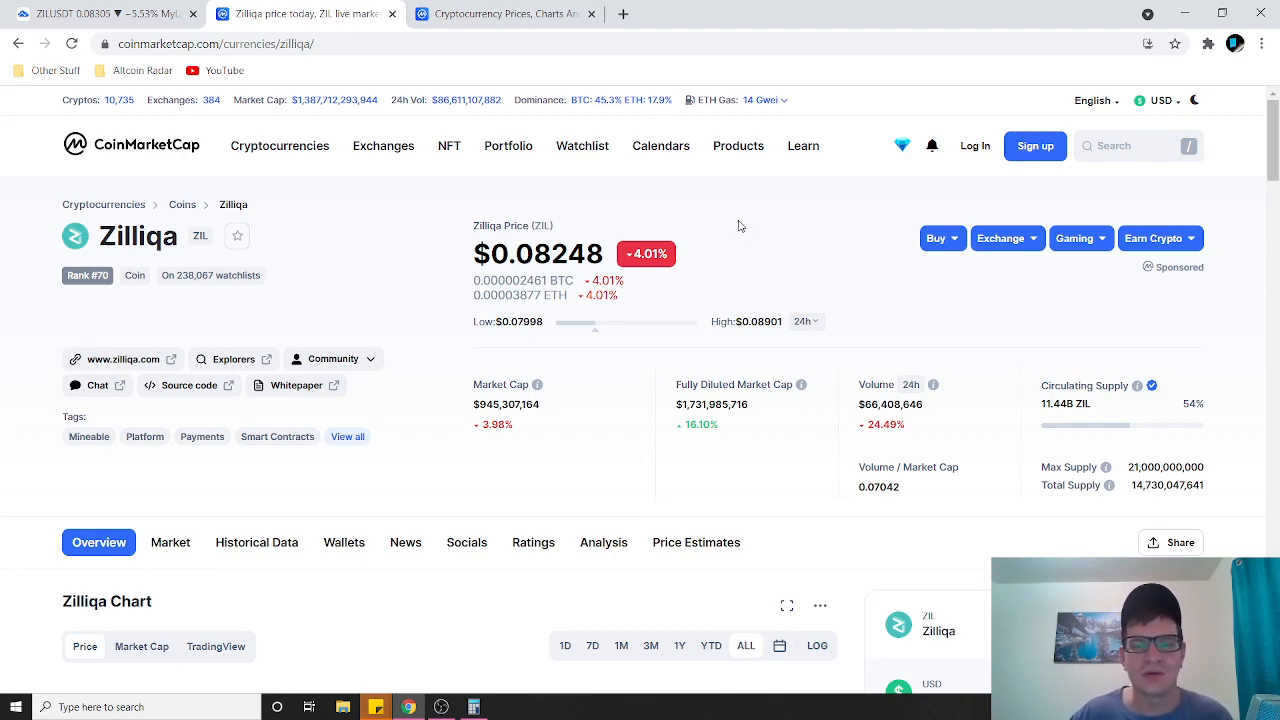
scroll(down, 3)
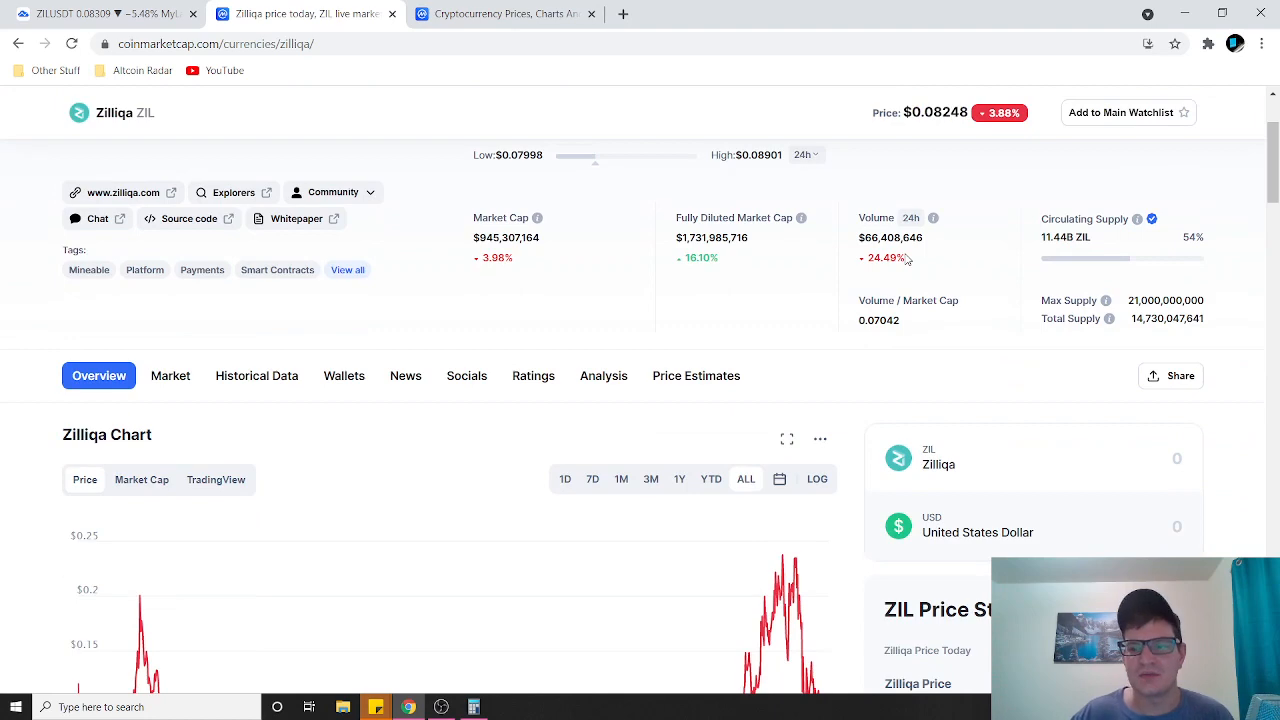
scroll(up, 3)
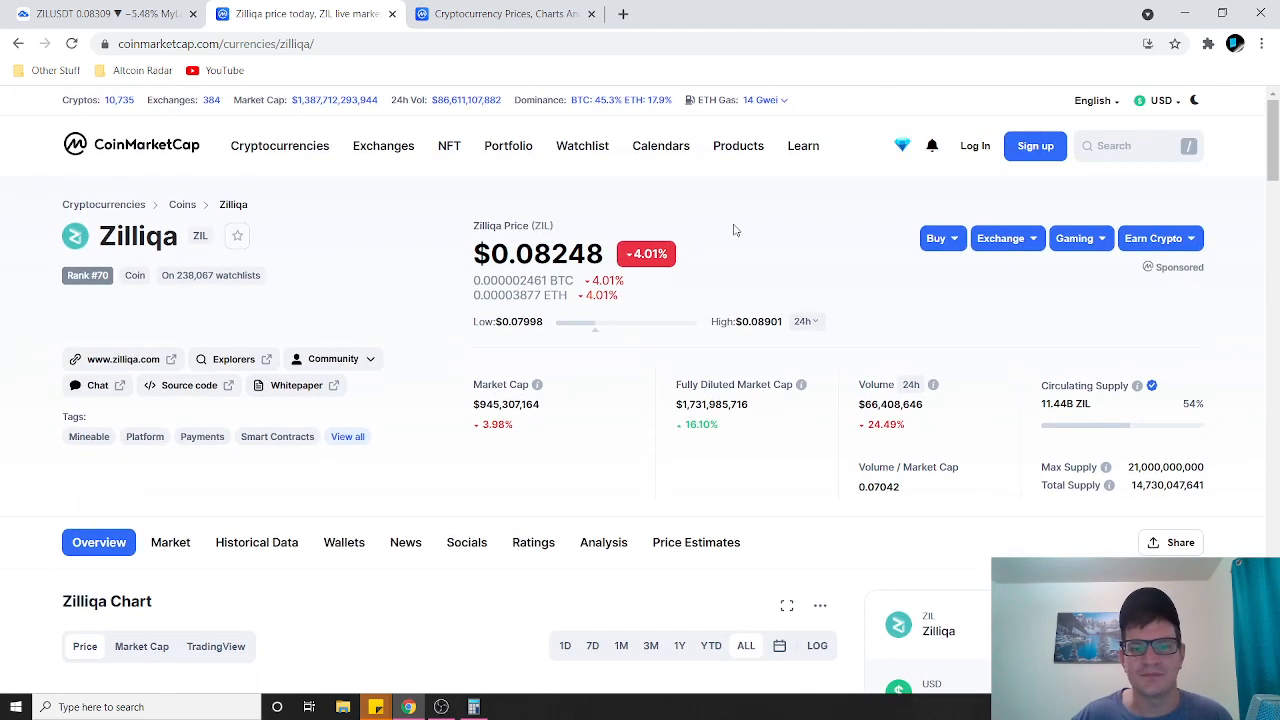